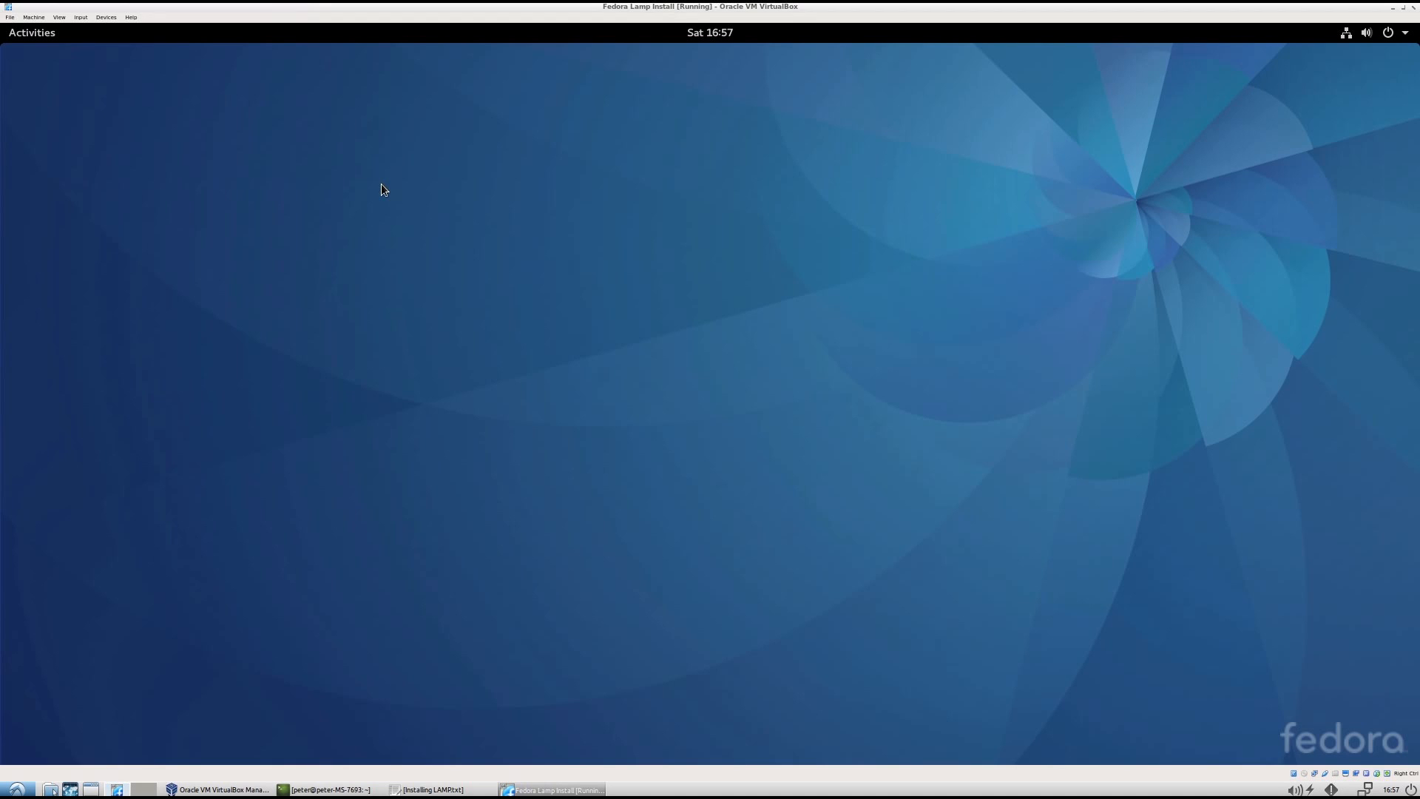
mouse_move(636, 36)
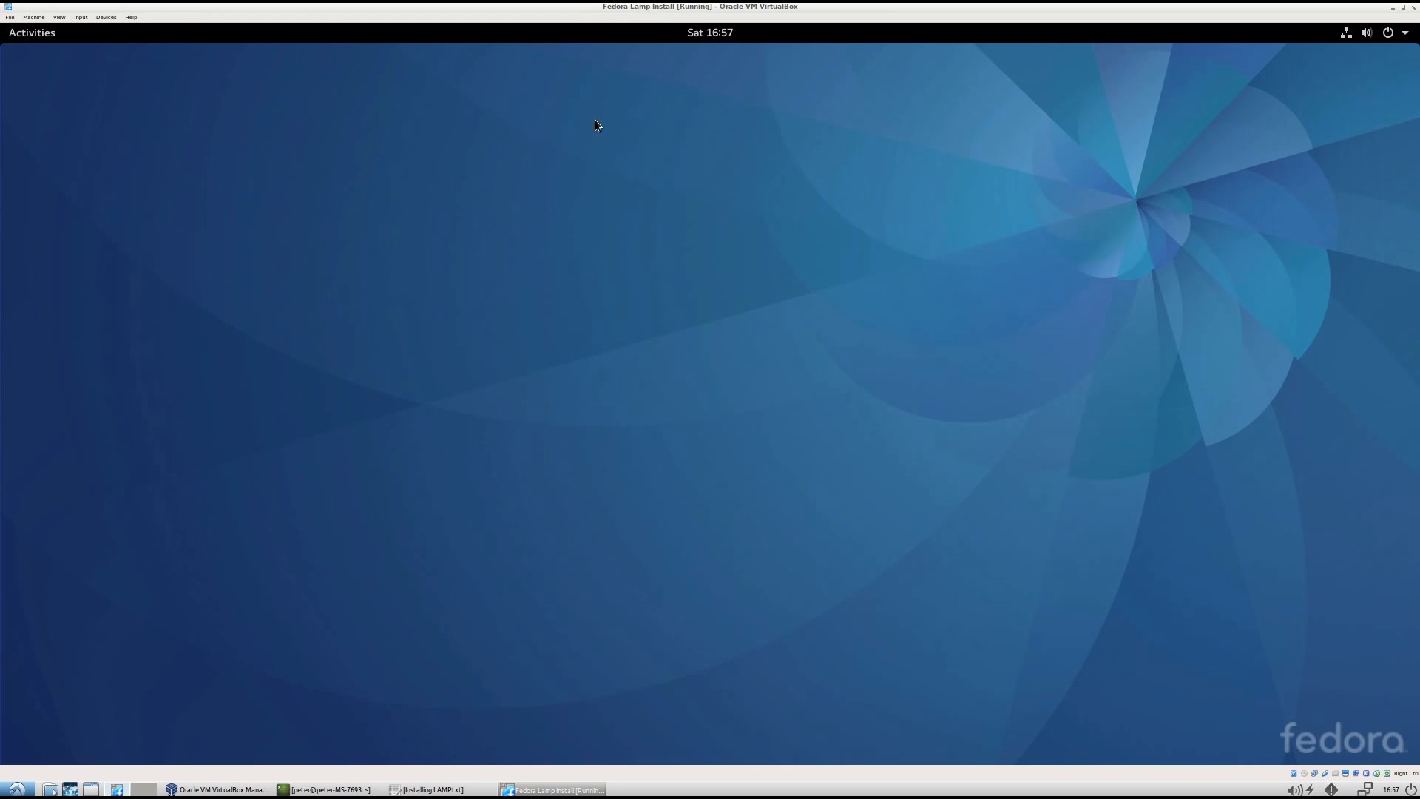
Launch Firefox from Activities and load localhost, getting an 'Unable to connect' page
click(31, 31)
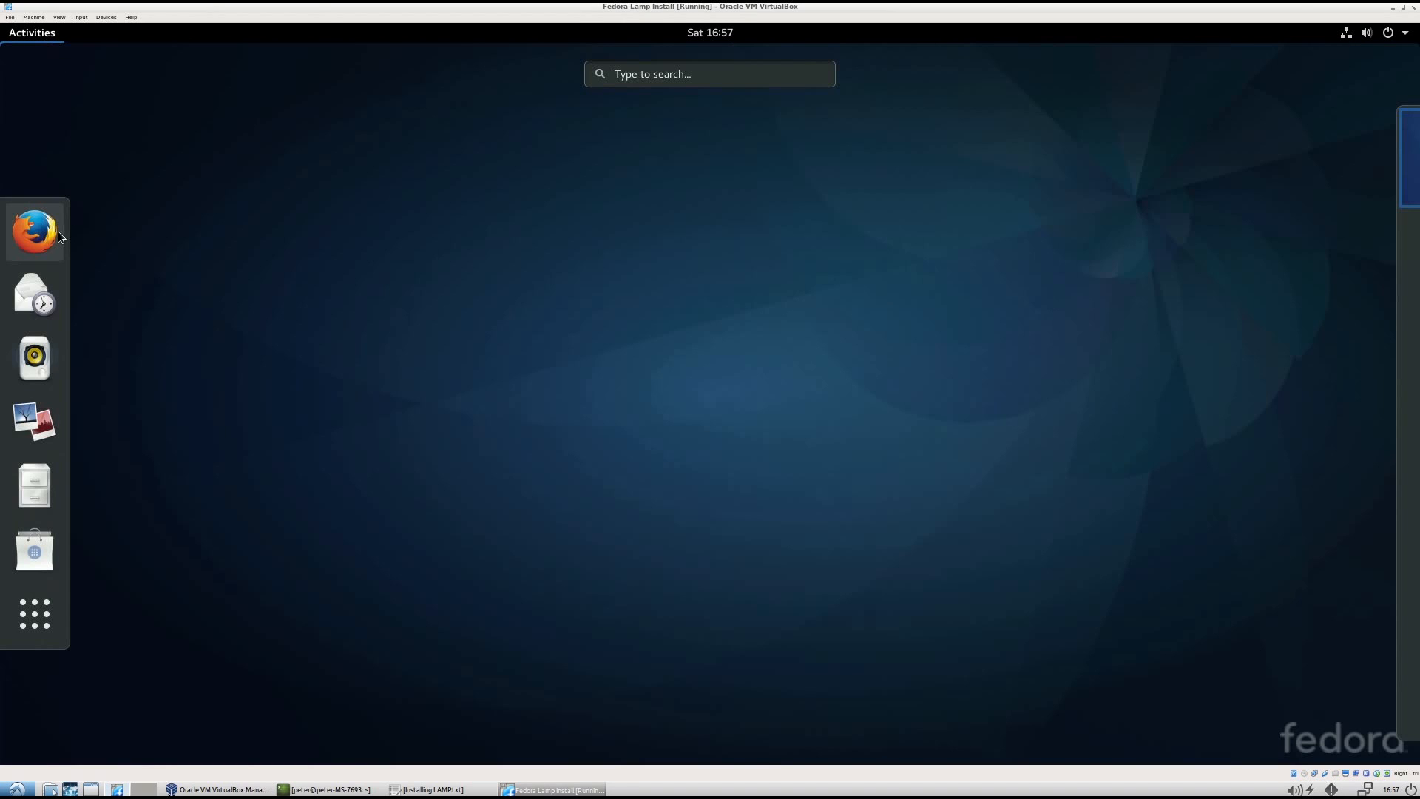
click(34, 228)
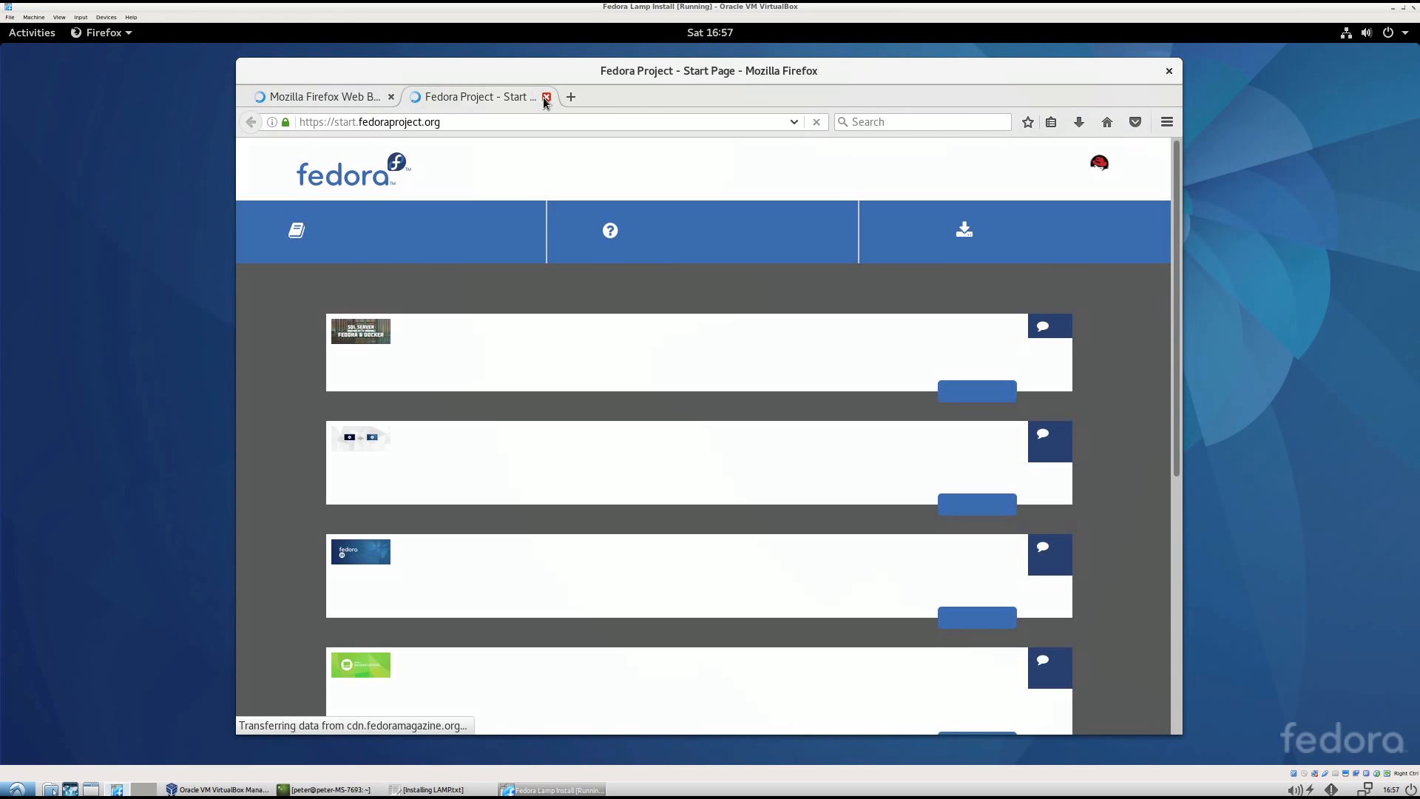
click(546, 96)
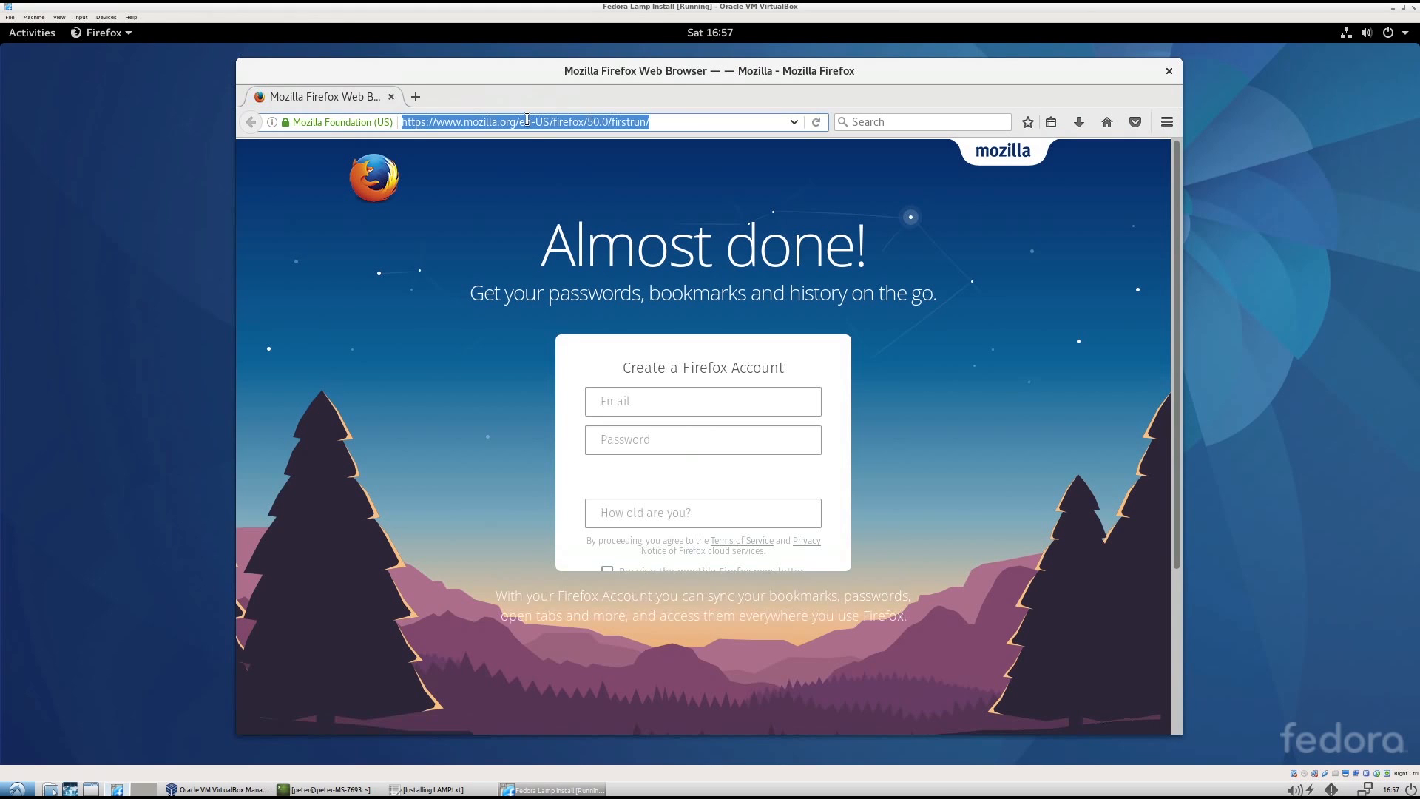
text(localhost)
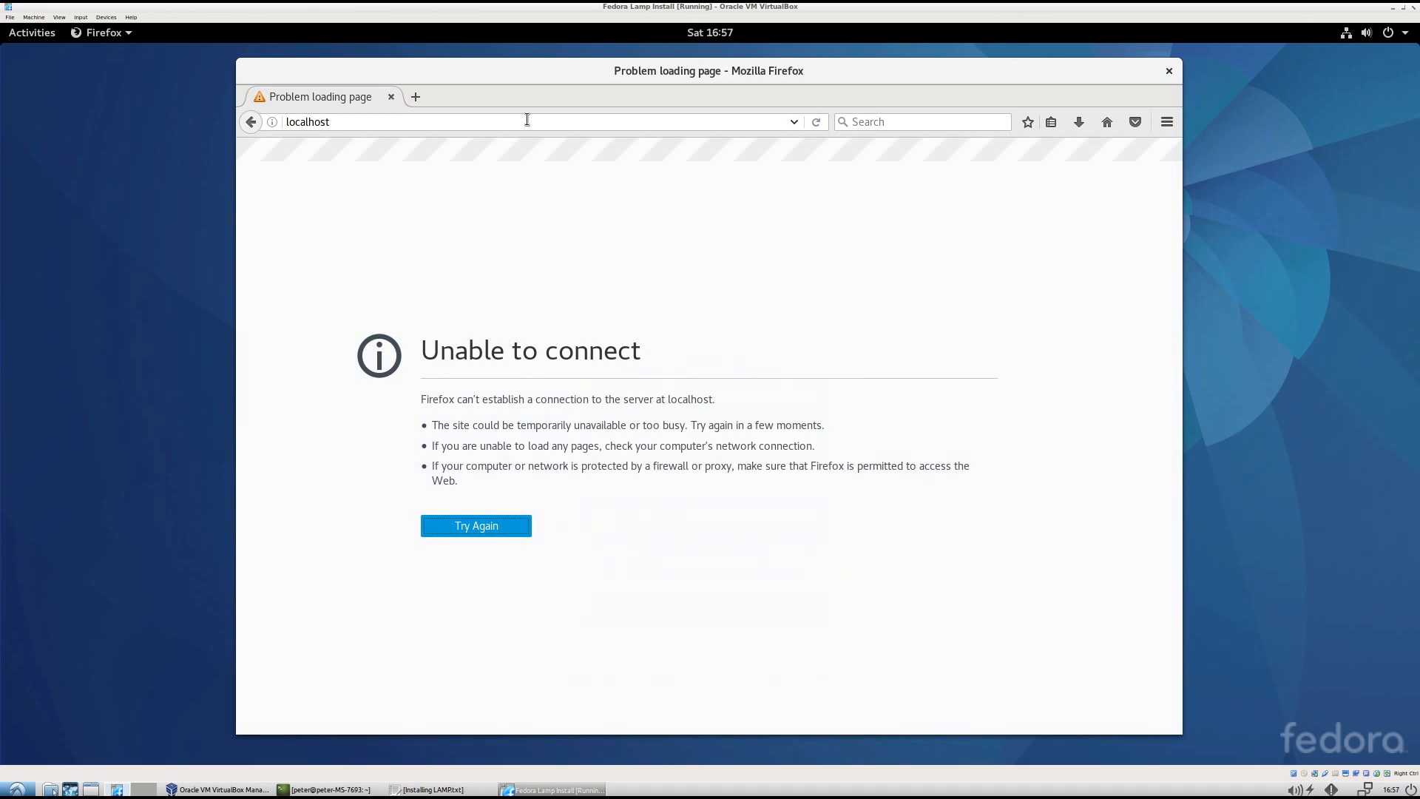
From Show Applications, add Terminal to favourites and start a terminal window
click(32, 31)
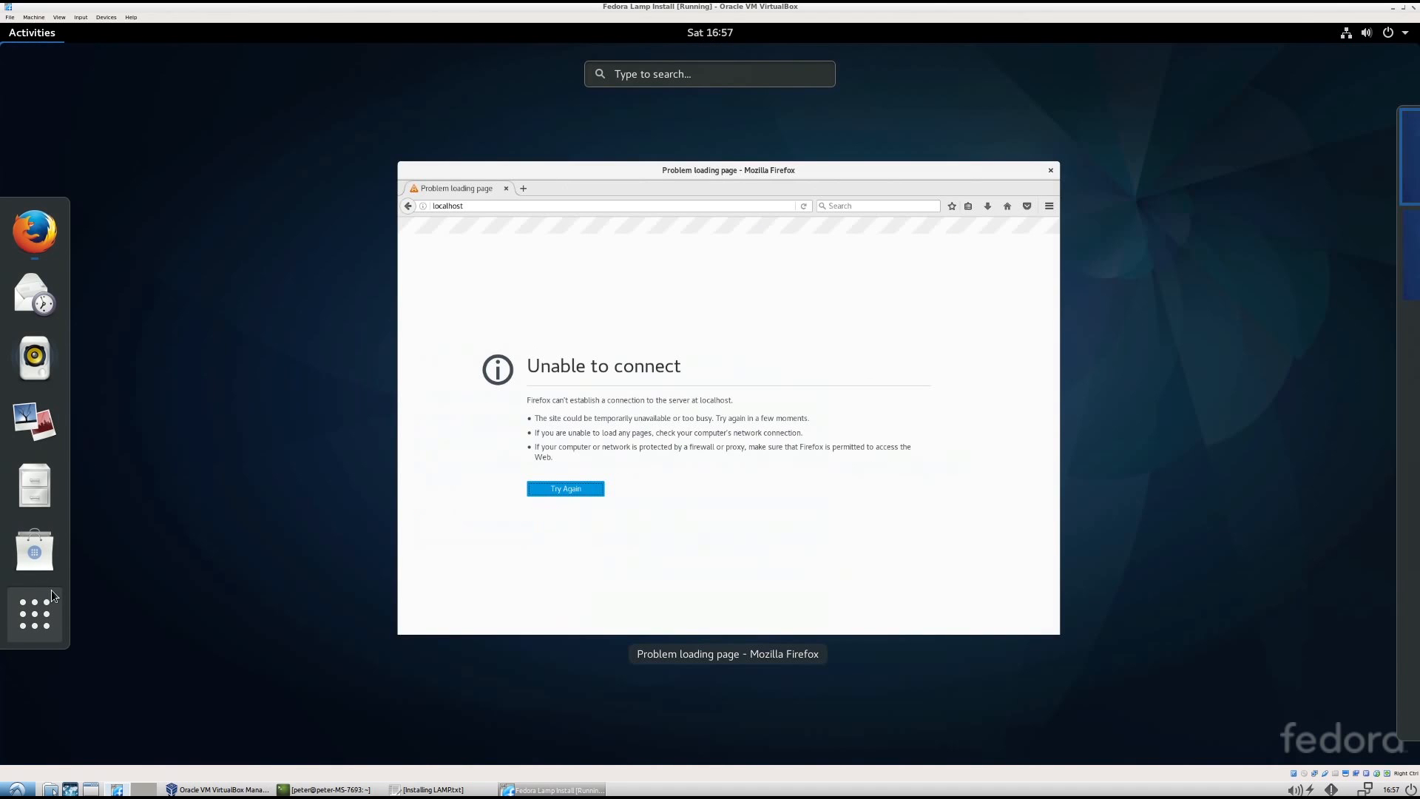
click(34, 615)
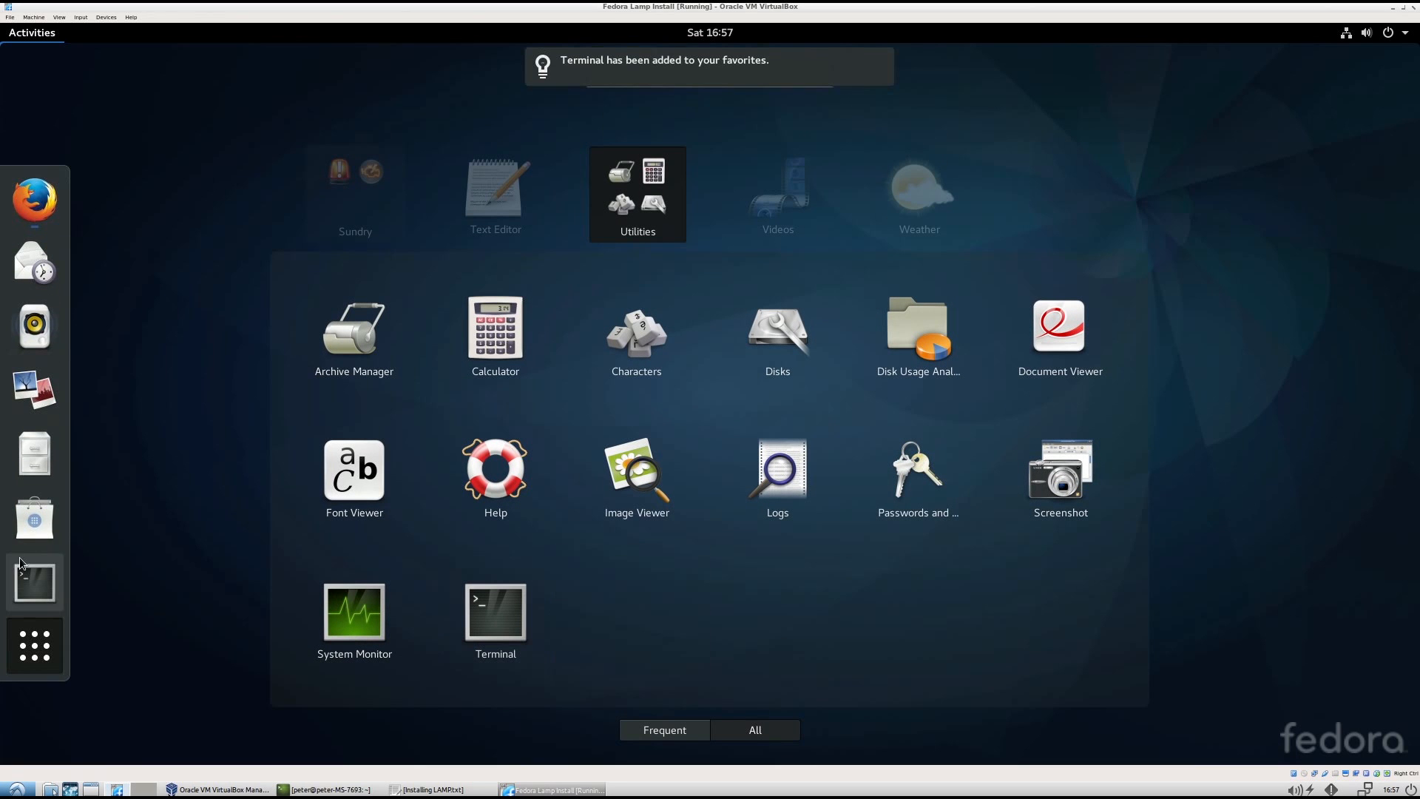
click(495, 611)
text(s)
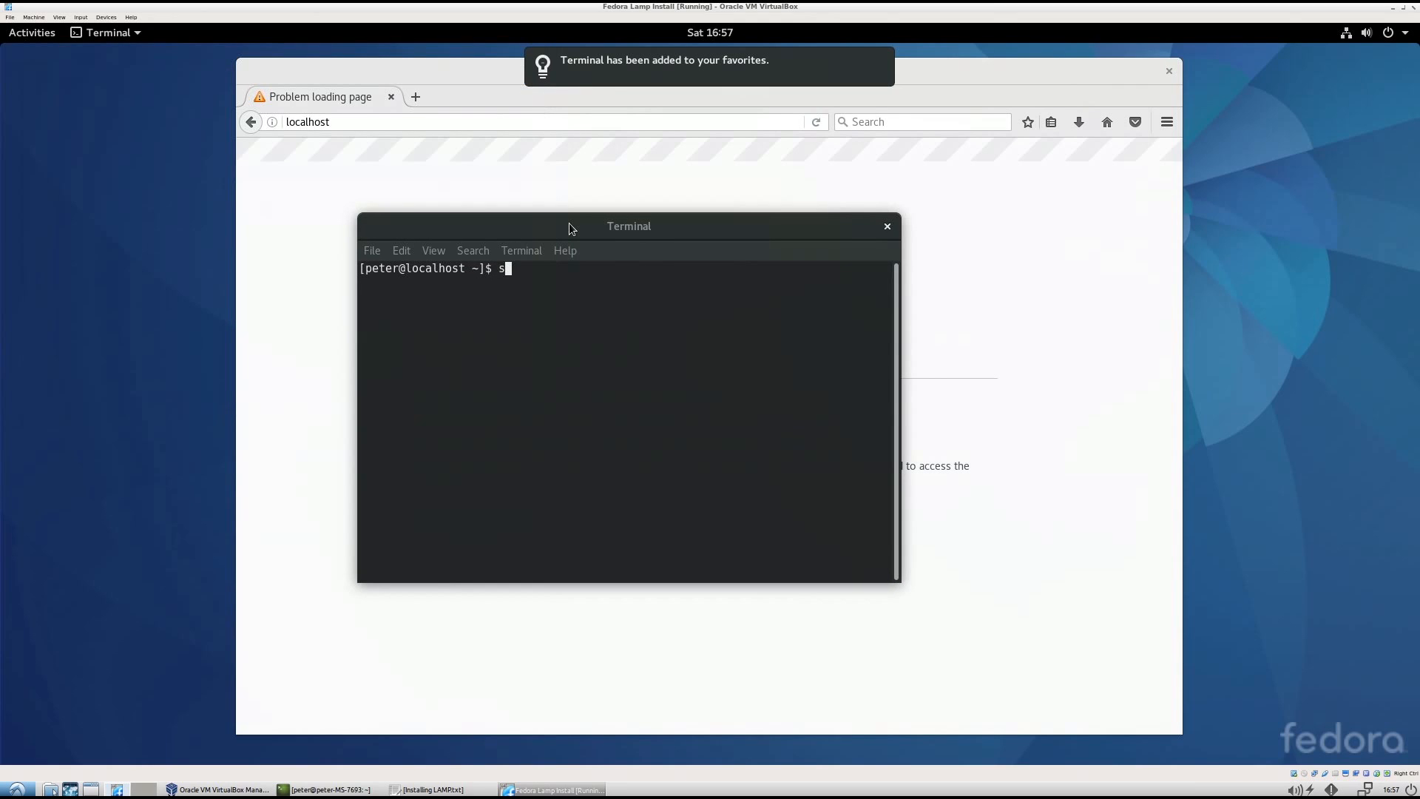
Run 'sudo service httpd start' to start the Apache web service
text(udo servic)
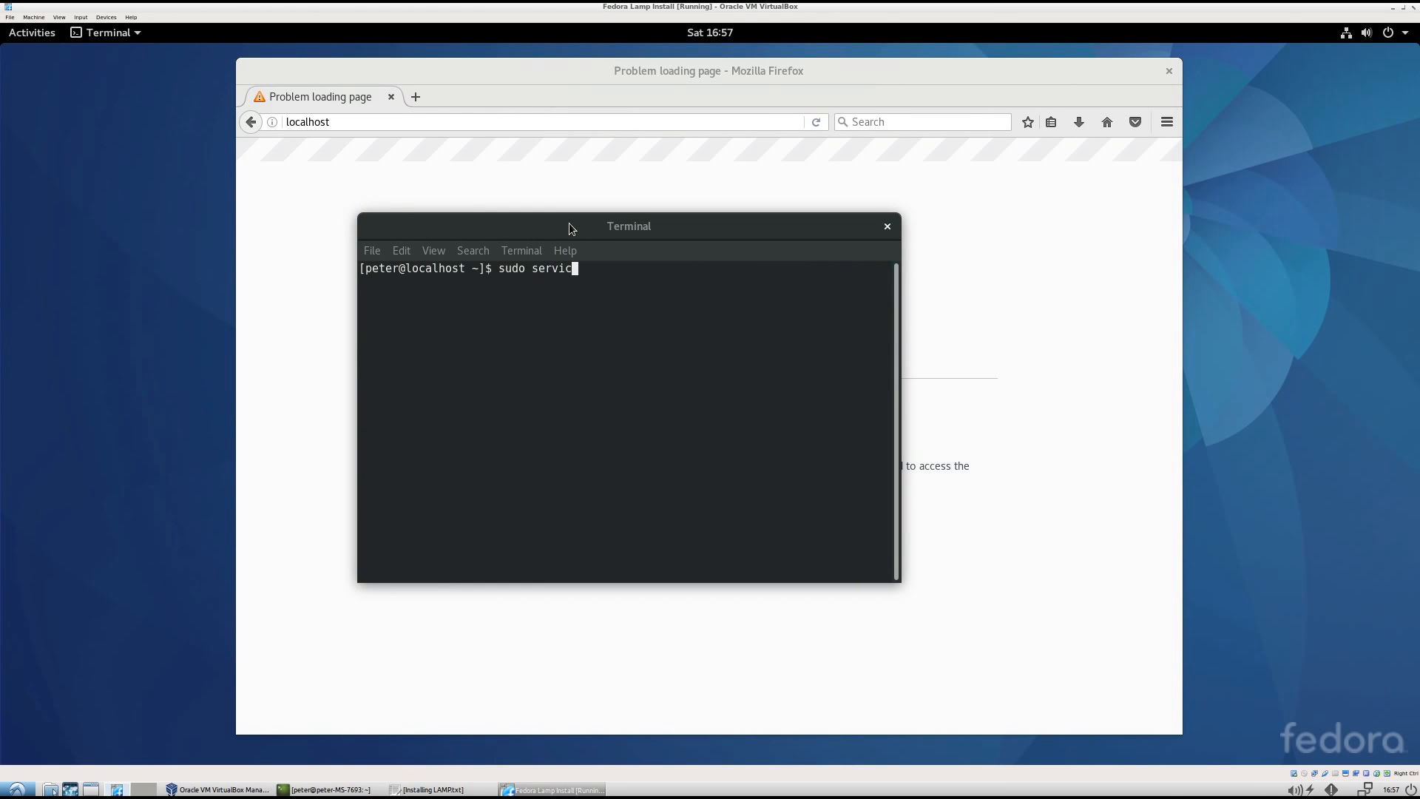
text(e httpd)
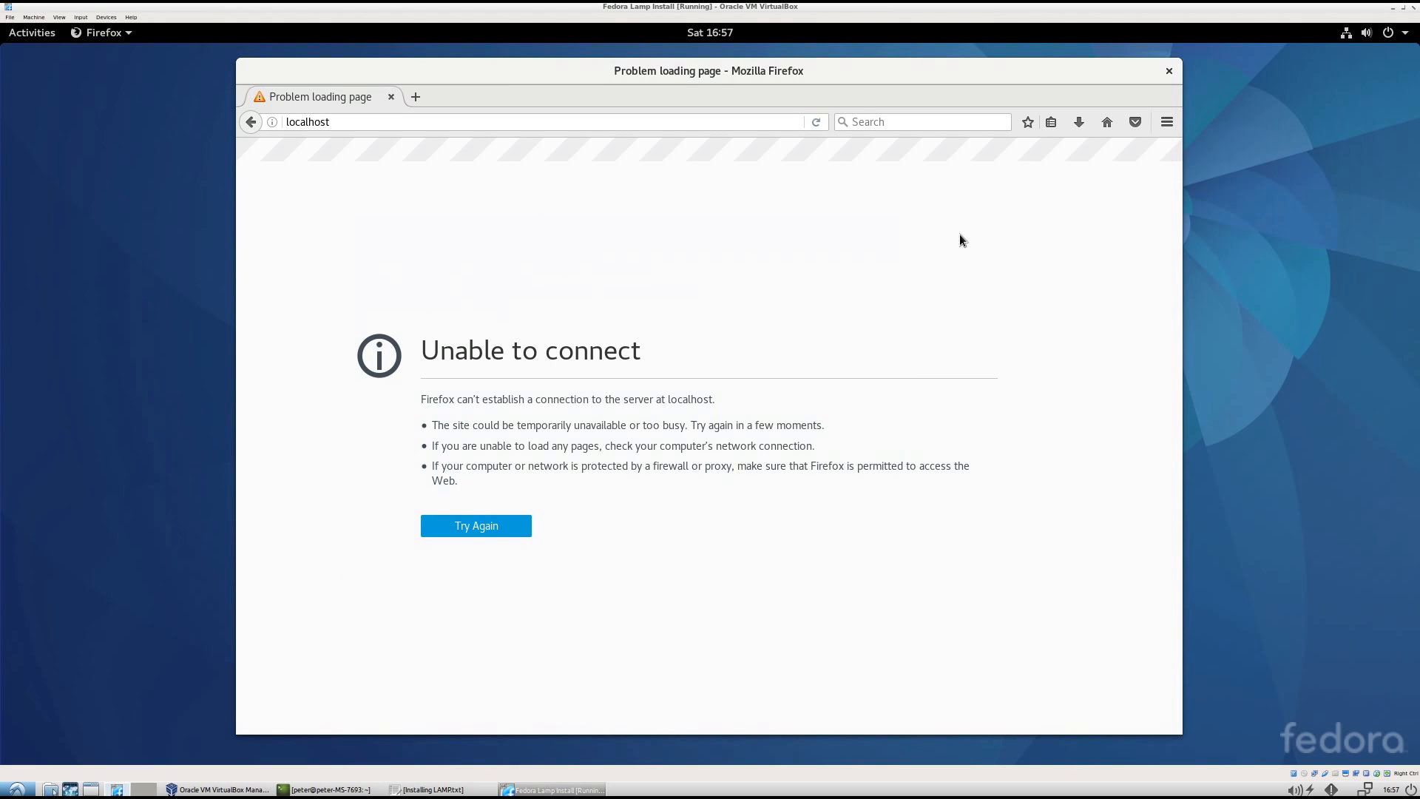
Retry localhost so the Fedora Apache HTTP Server test page appears
click(475, 525)
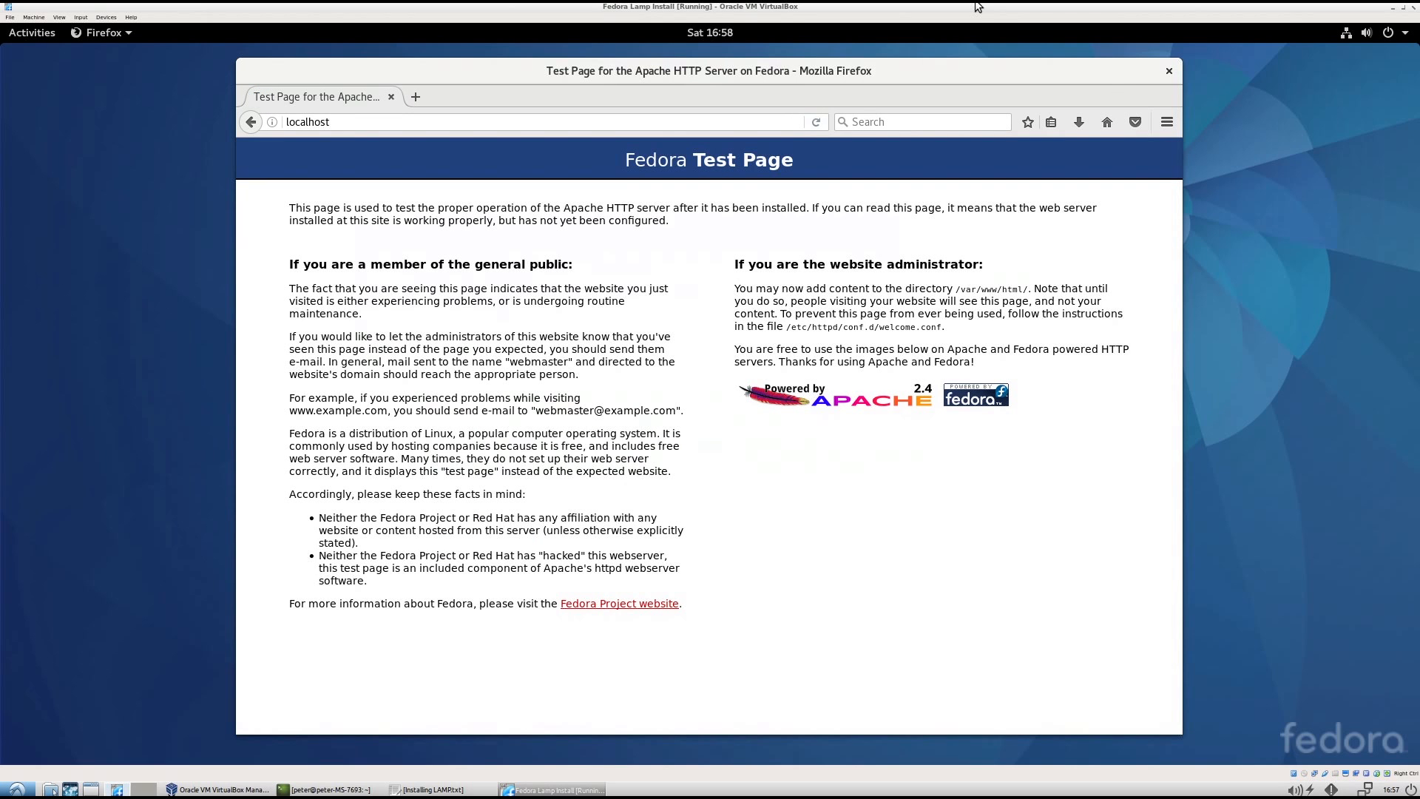
mouse_move(1168, 83)
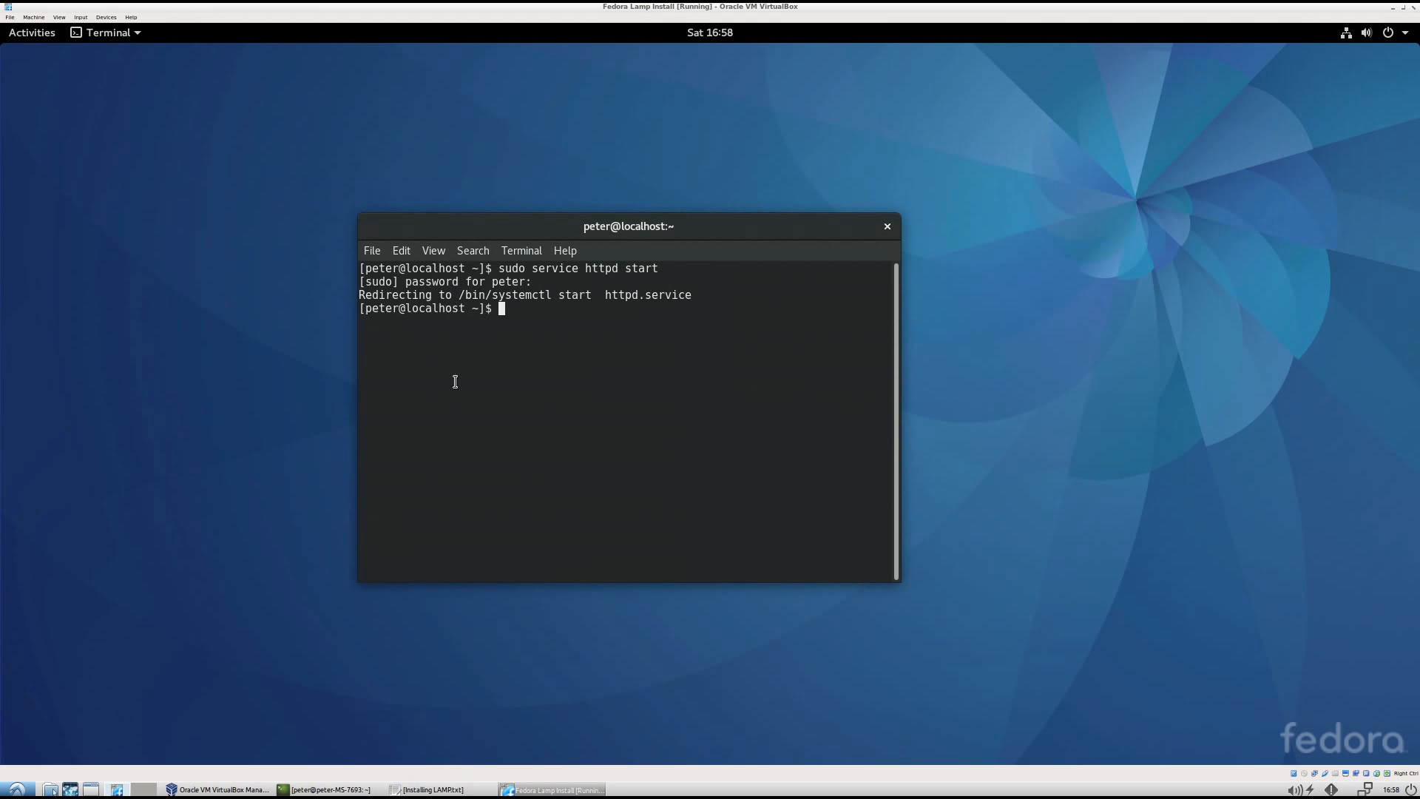
mouse_move(518, 394)
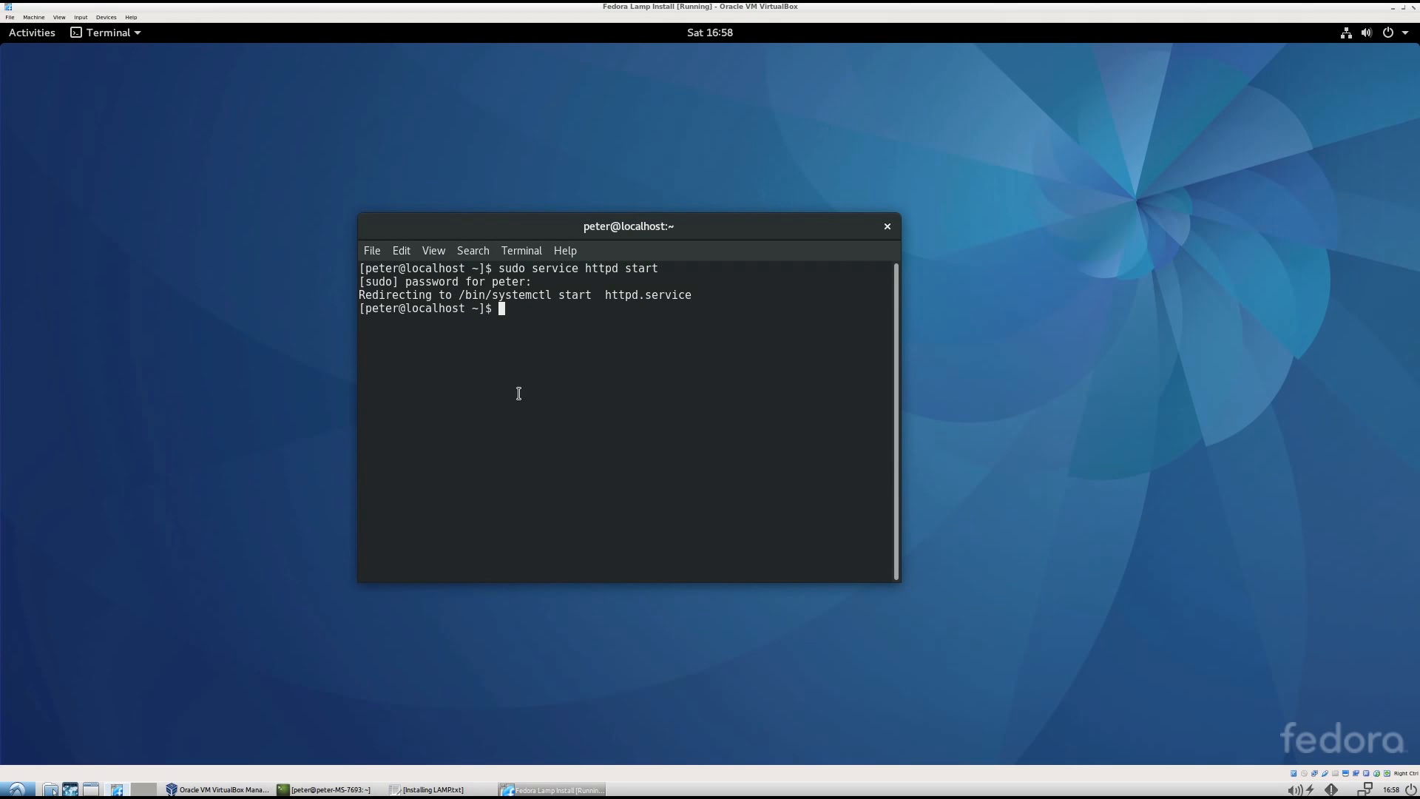
Begin a 'sudo yum install' command at the prompt after httpd started
text(sudo yum install)
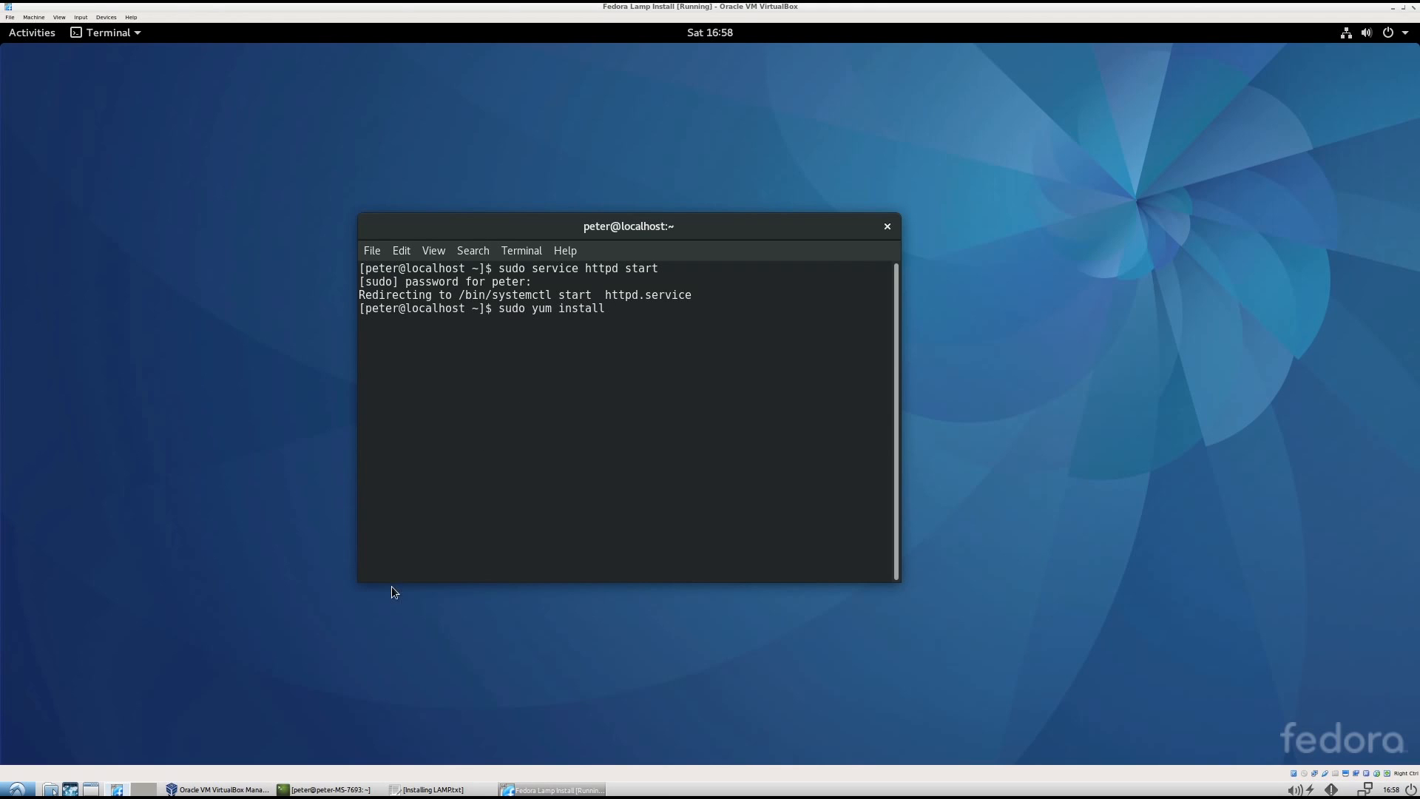
Set Shared Clipboard to Bidirectional, consult Installing LAMP.txt for community-mysql-server, and return to the VM
click(105, 17)
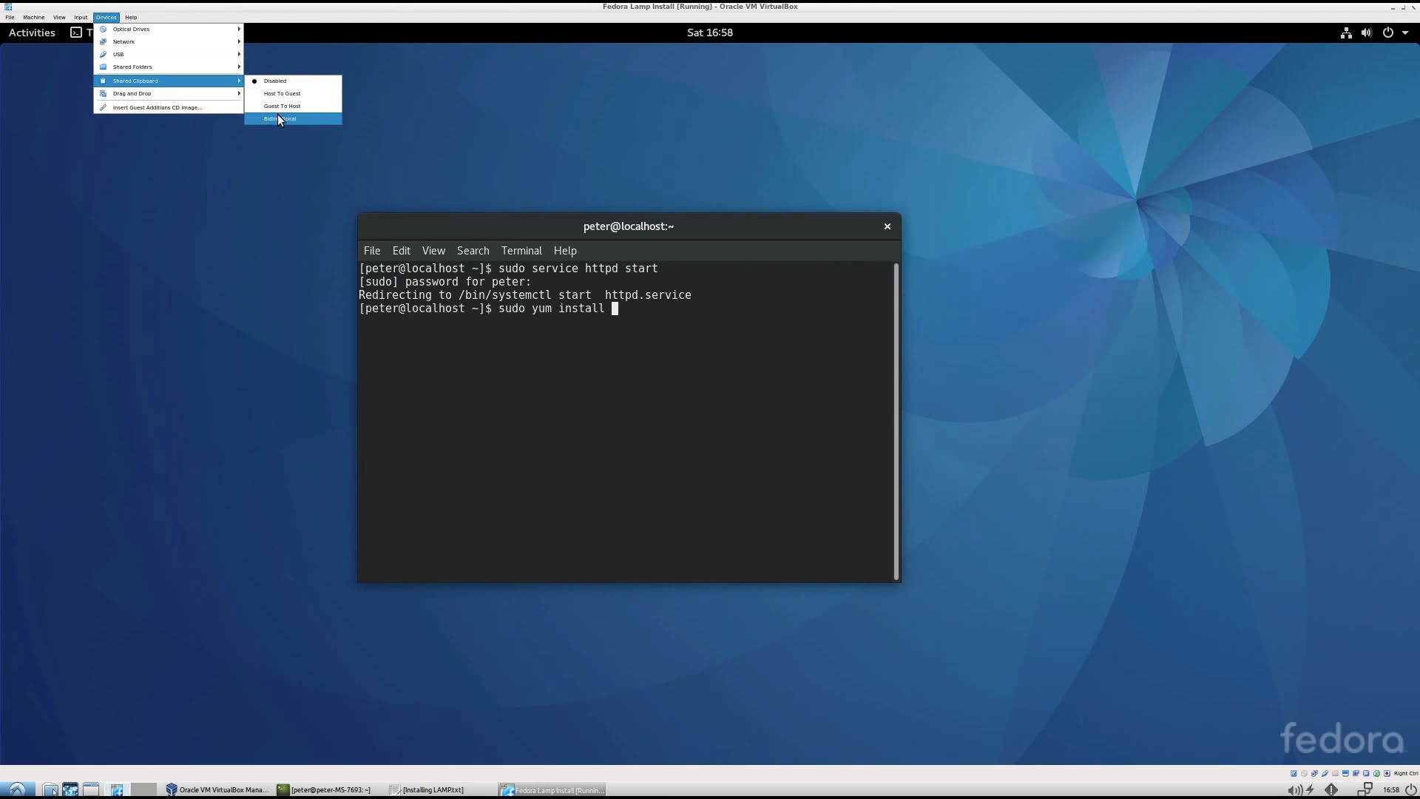
click(432, 788)
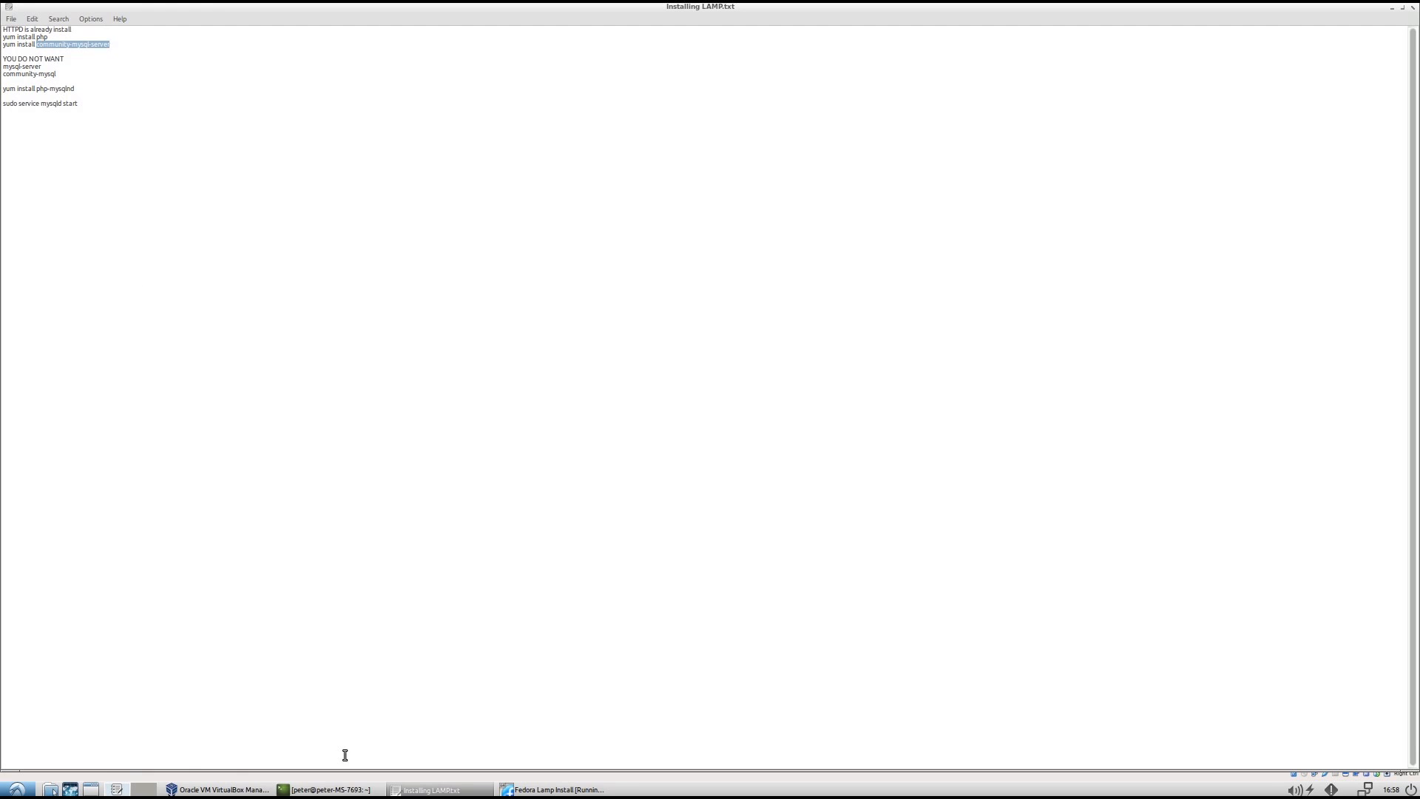
click(329, 788)
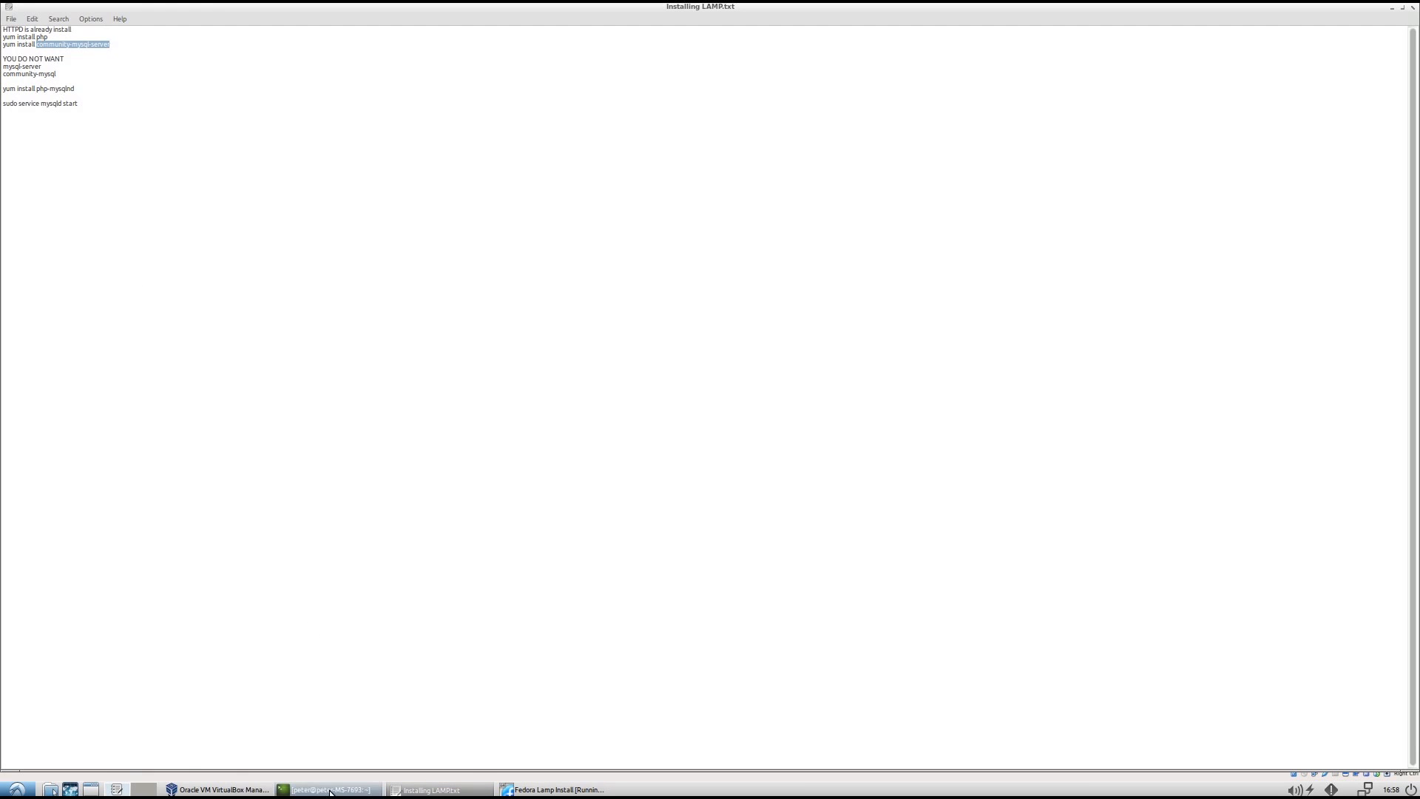
click(551, 789)
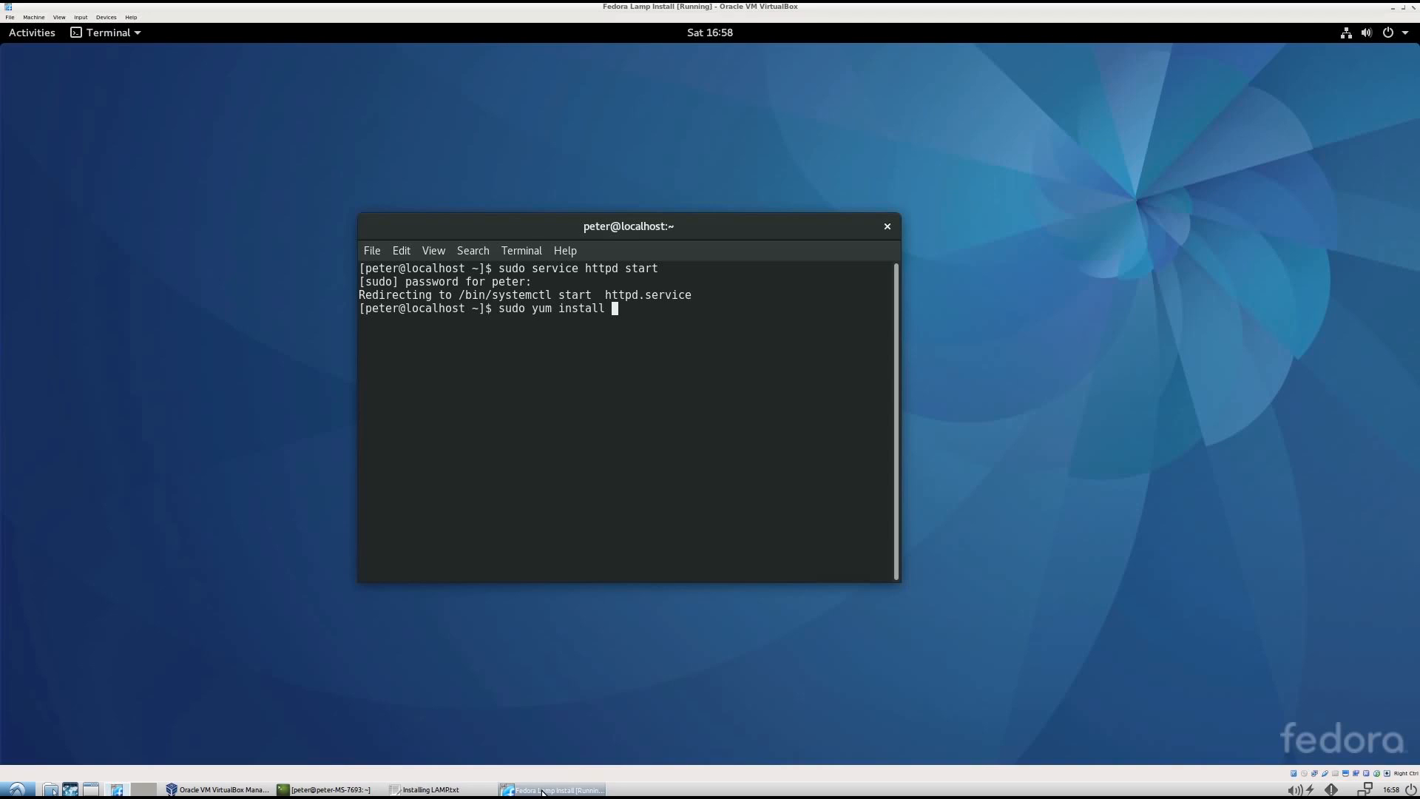
Run 'sudo yum install community-mysql-server' and confirm with y to install it and its dependencies
text(community-mysql-server)
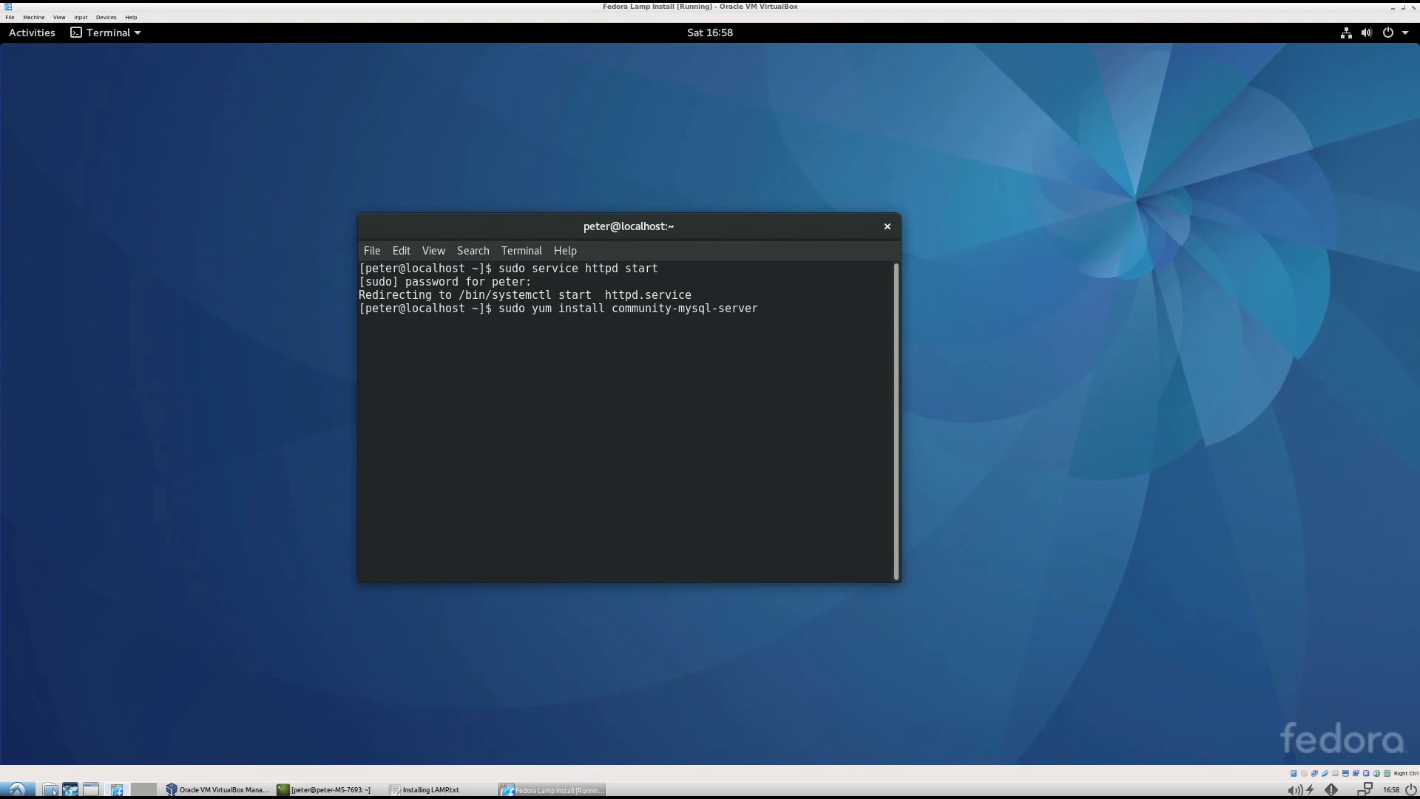
key(Return)
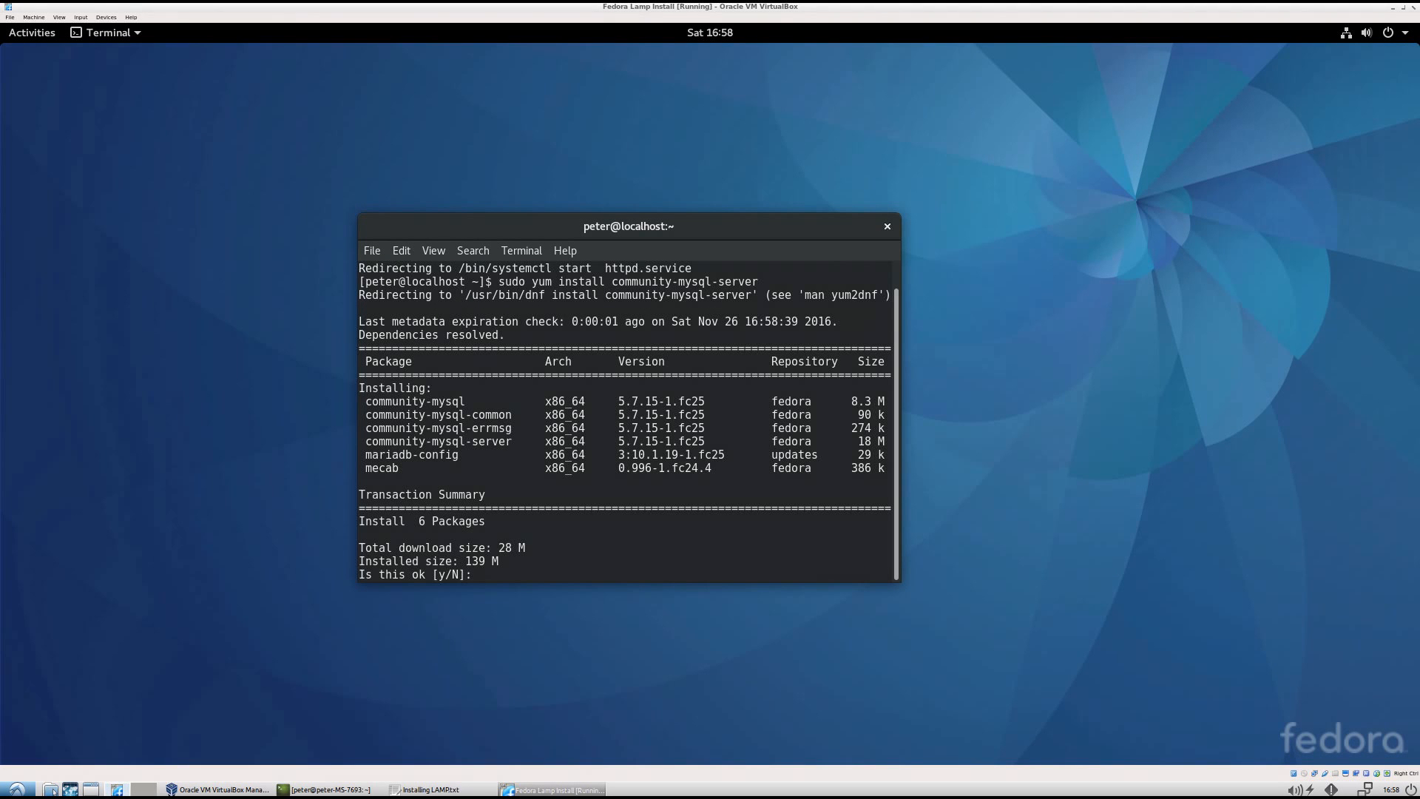
text(y)
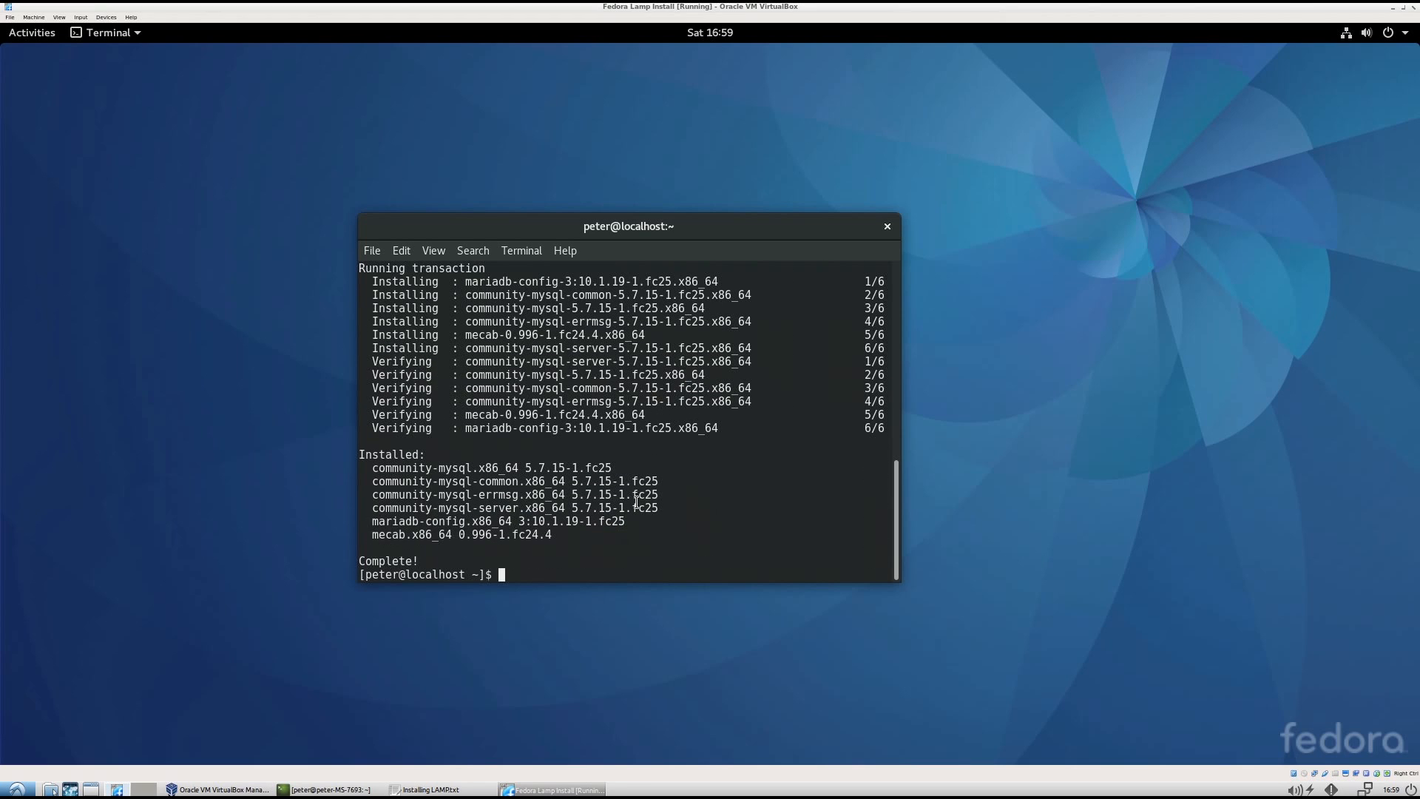
mouse_move(528, 691)
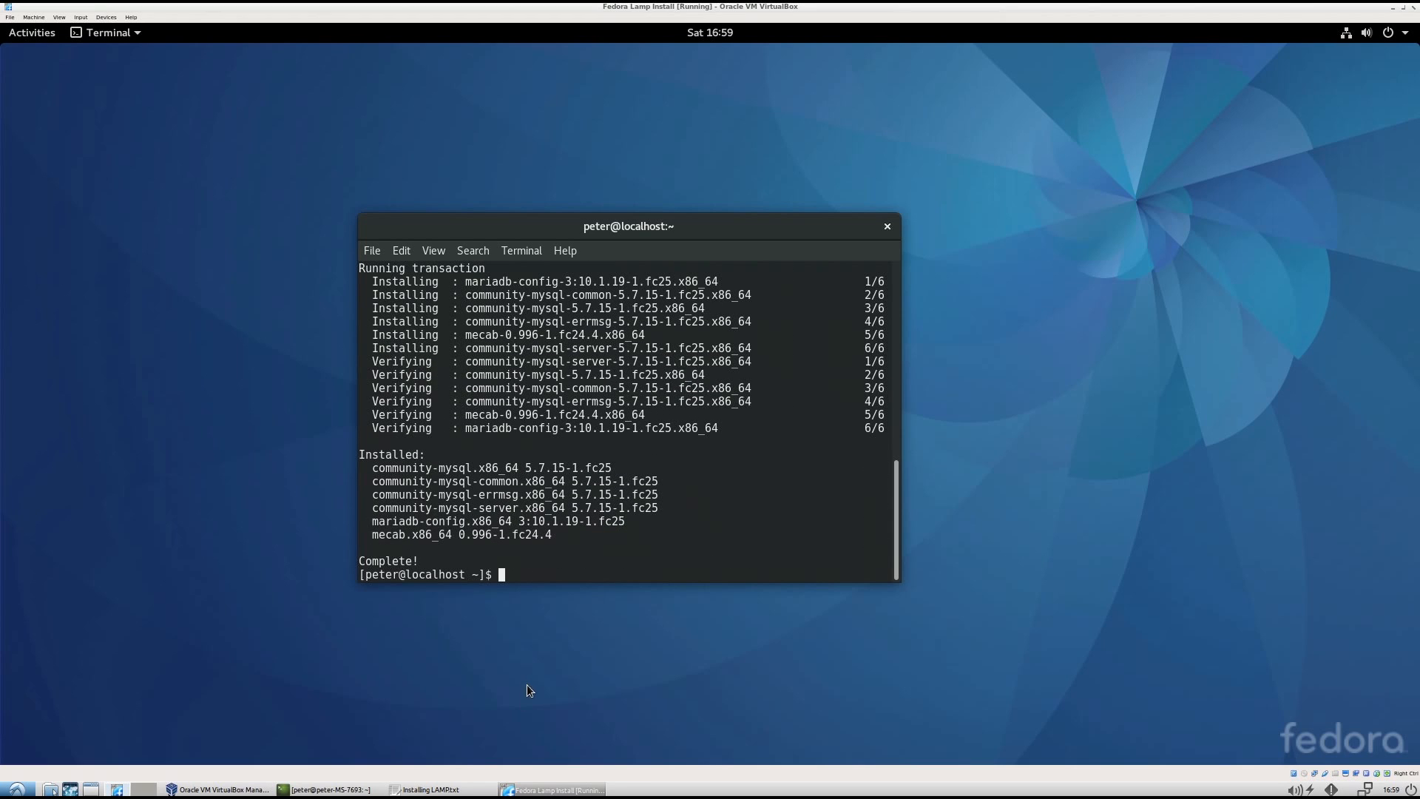
Run 'sudo yum install php' and answer y to install PHP
text(sudo)
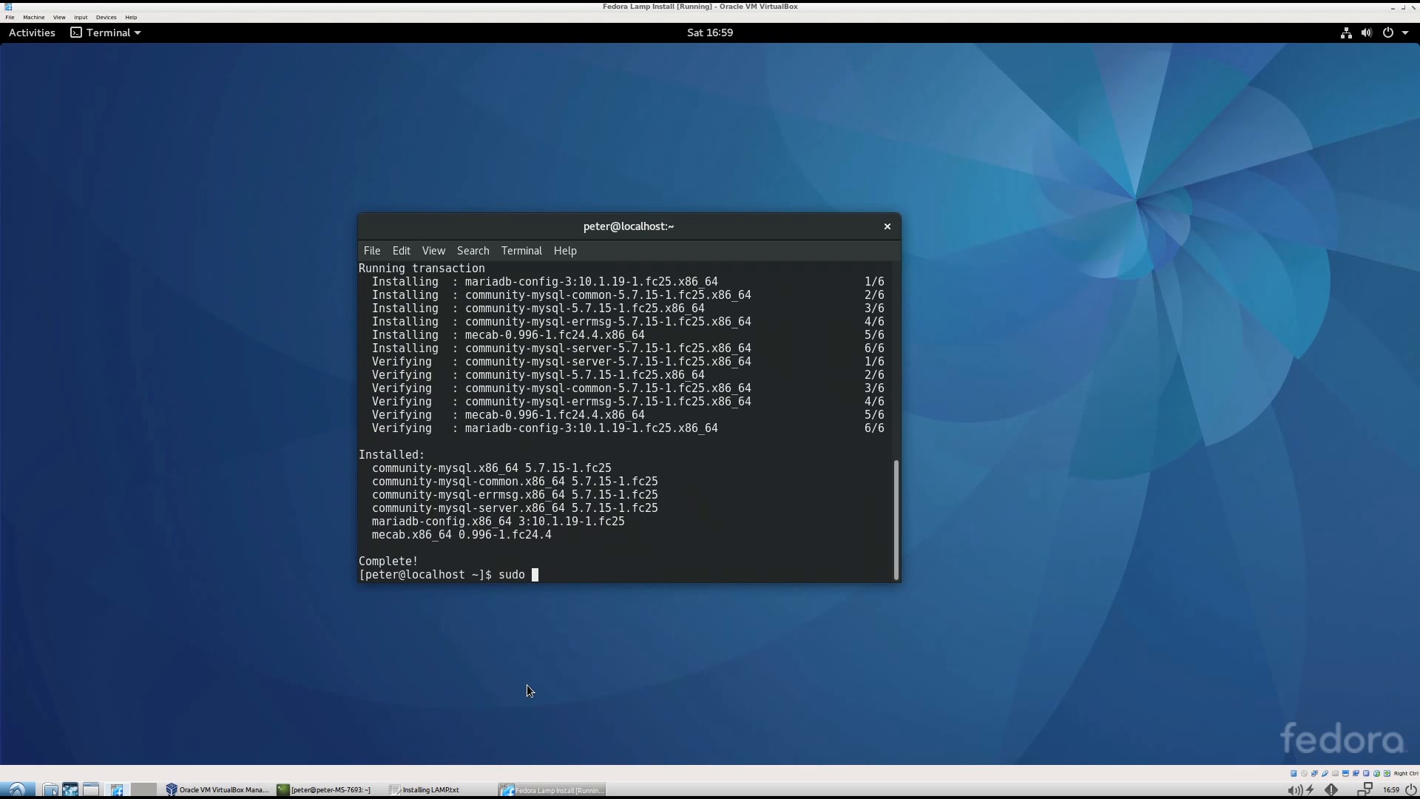
text(yum install php)
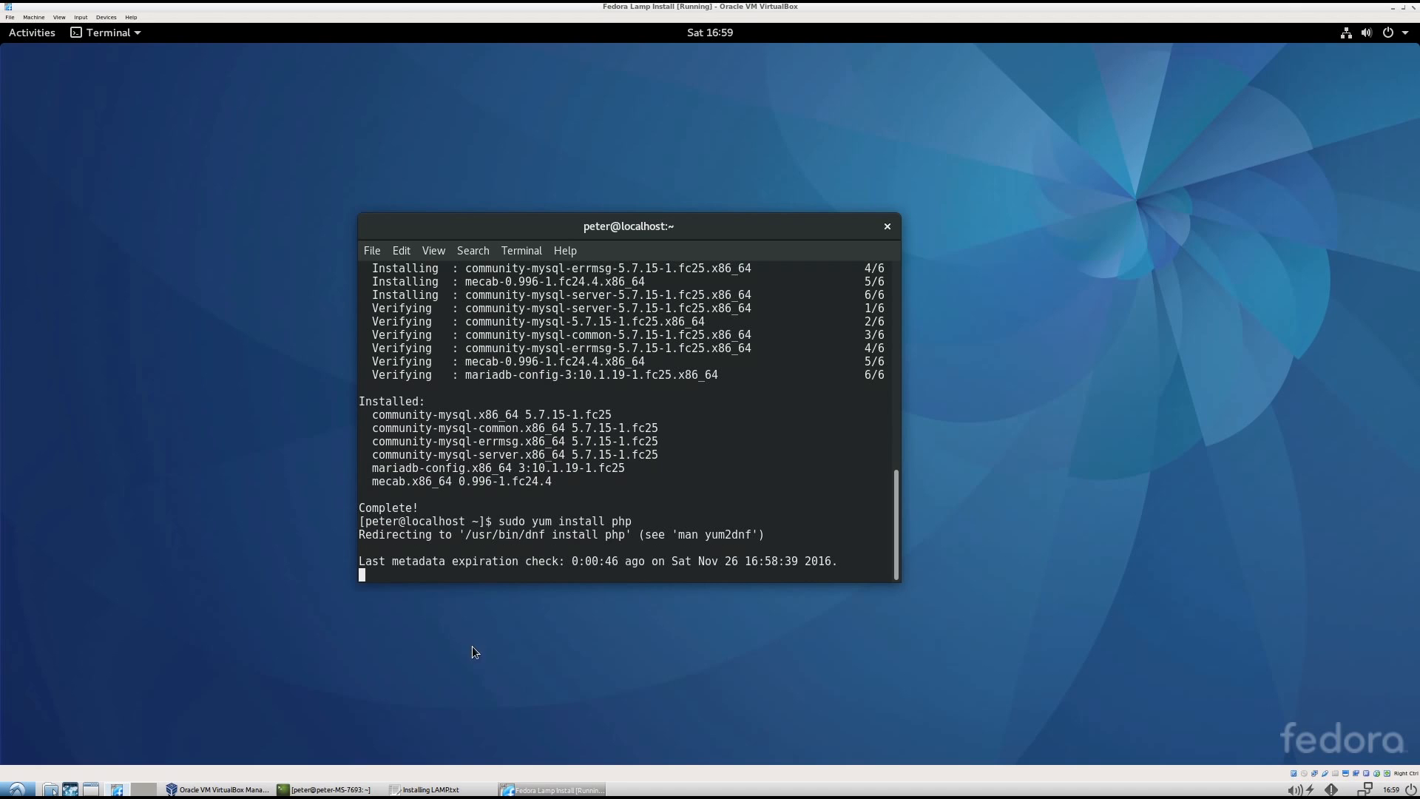
text(y)
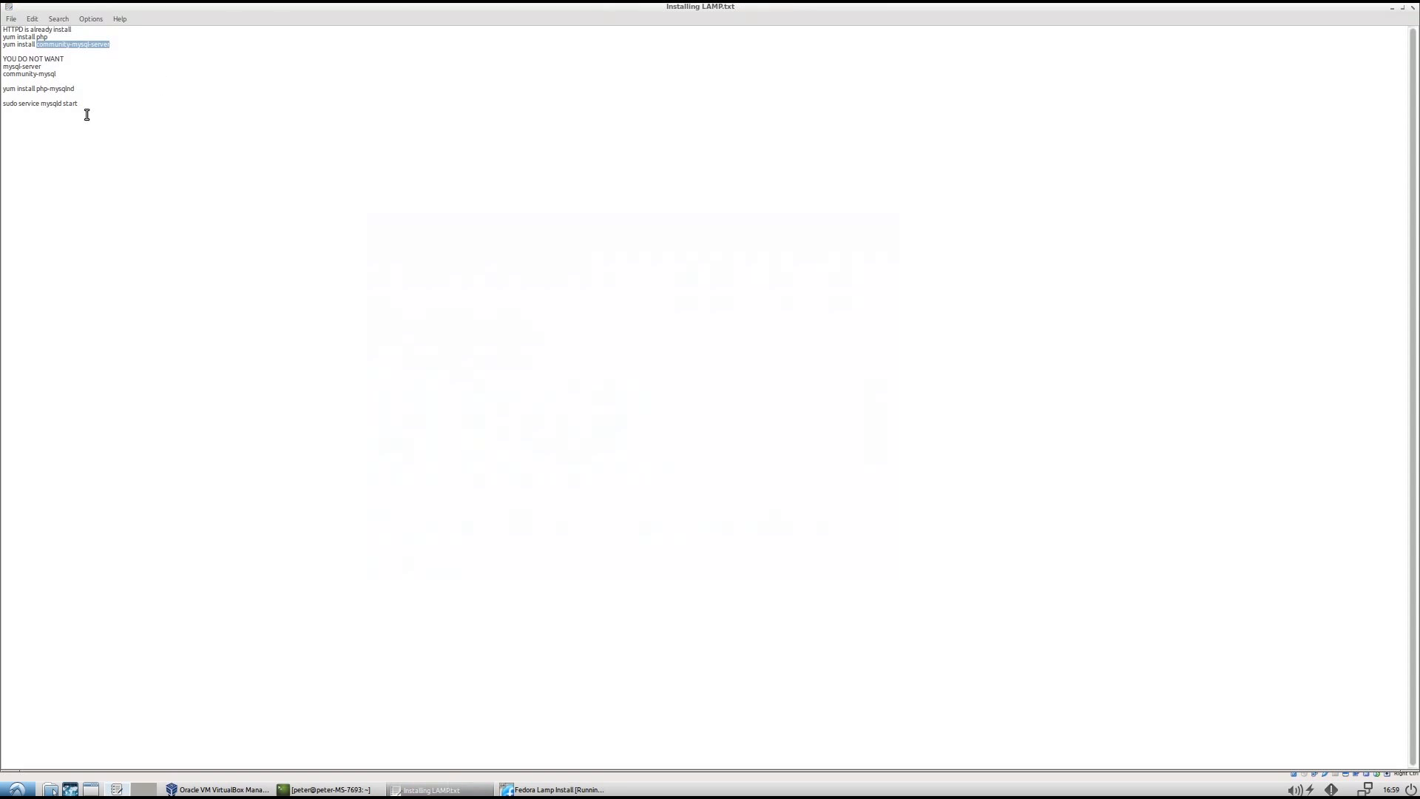
Select the 'yum install php-mysqlnd' line in Installing LAMP.txt and copy it
click(75, 87)
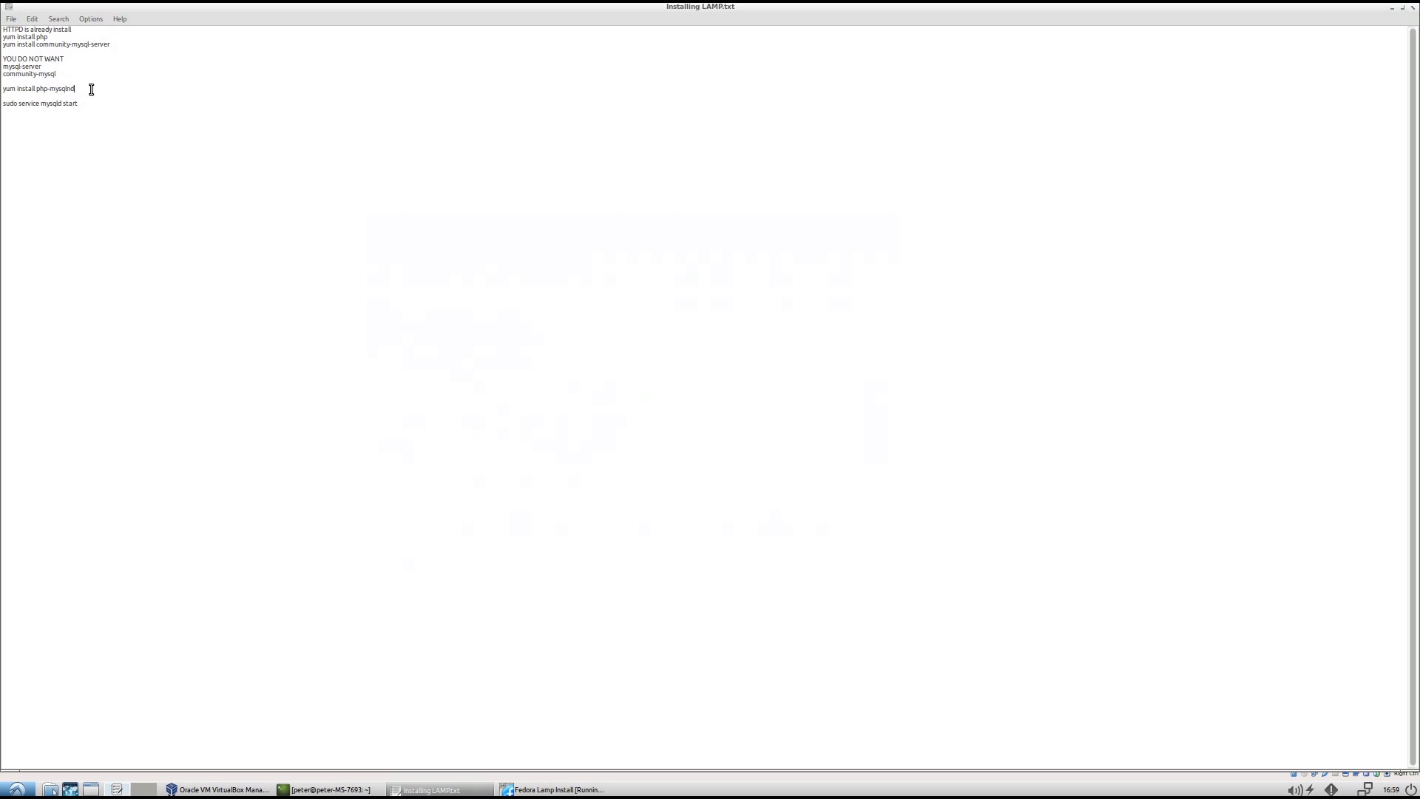
triple_click(36, 88)
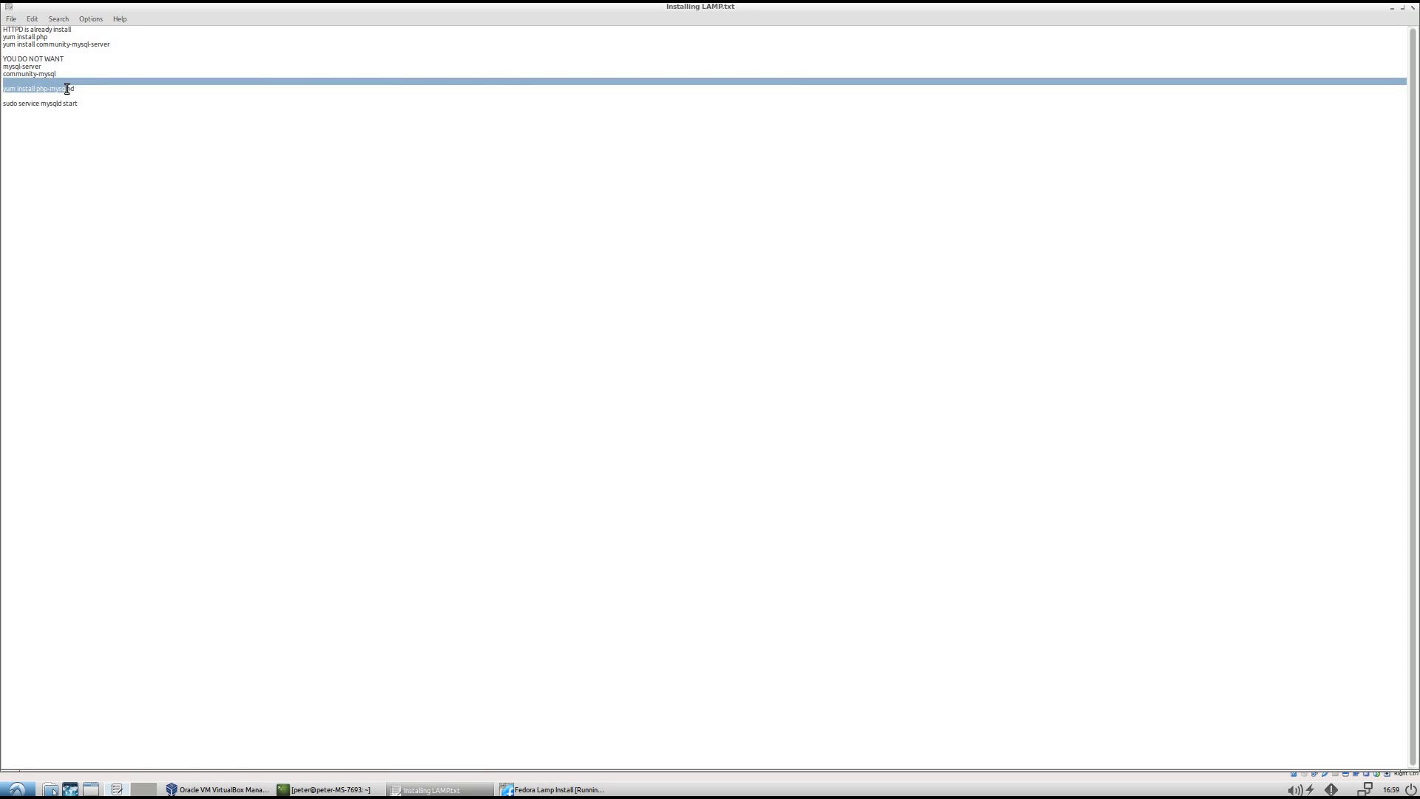
right_click(38, 87)
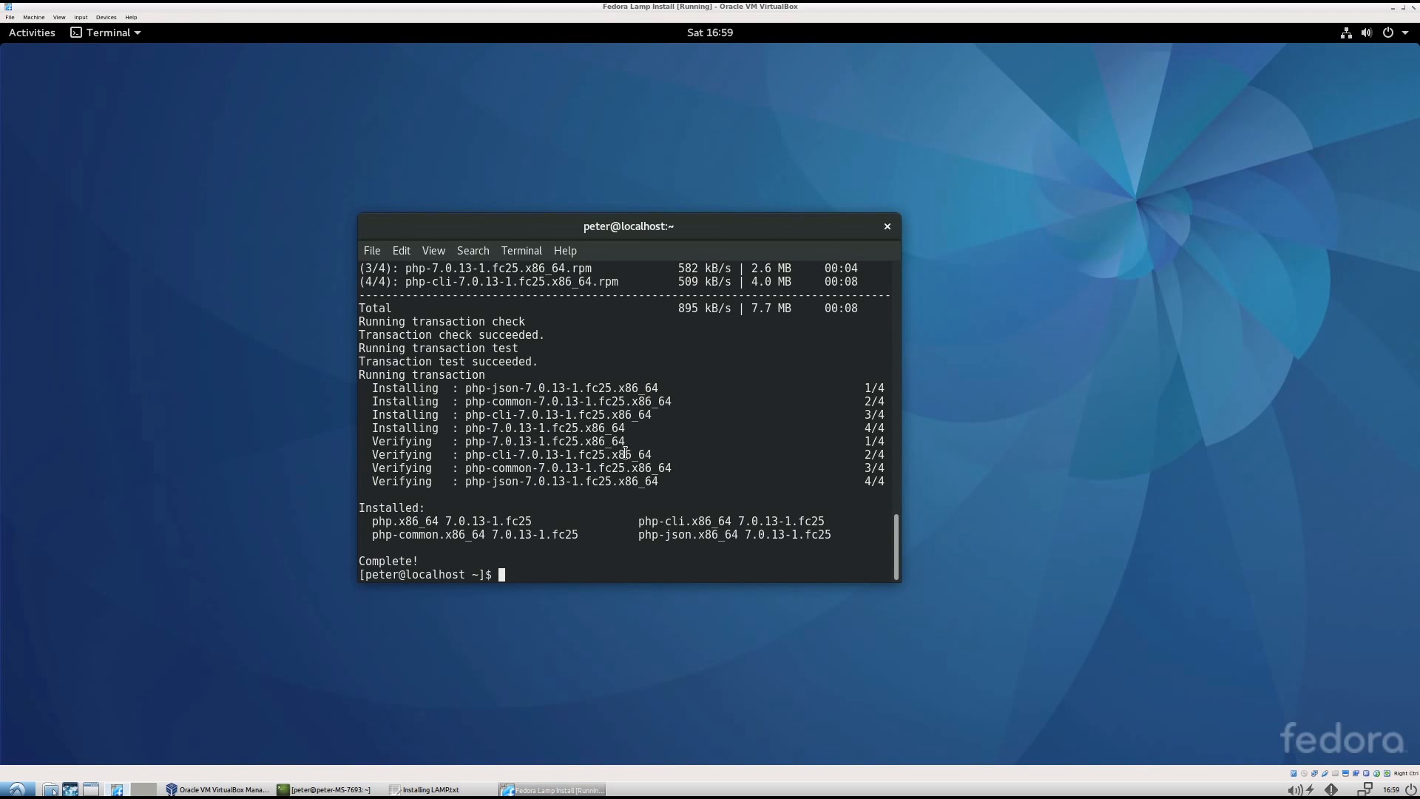
Run 'sudo yum install php-mysqlnd' and confirm with y
text(sudo yum install php-mysqlnd)
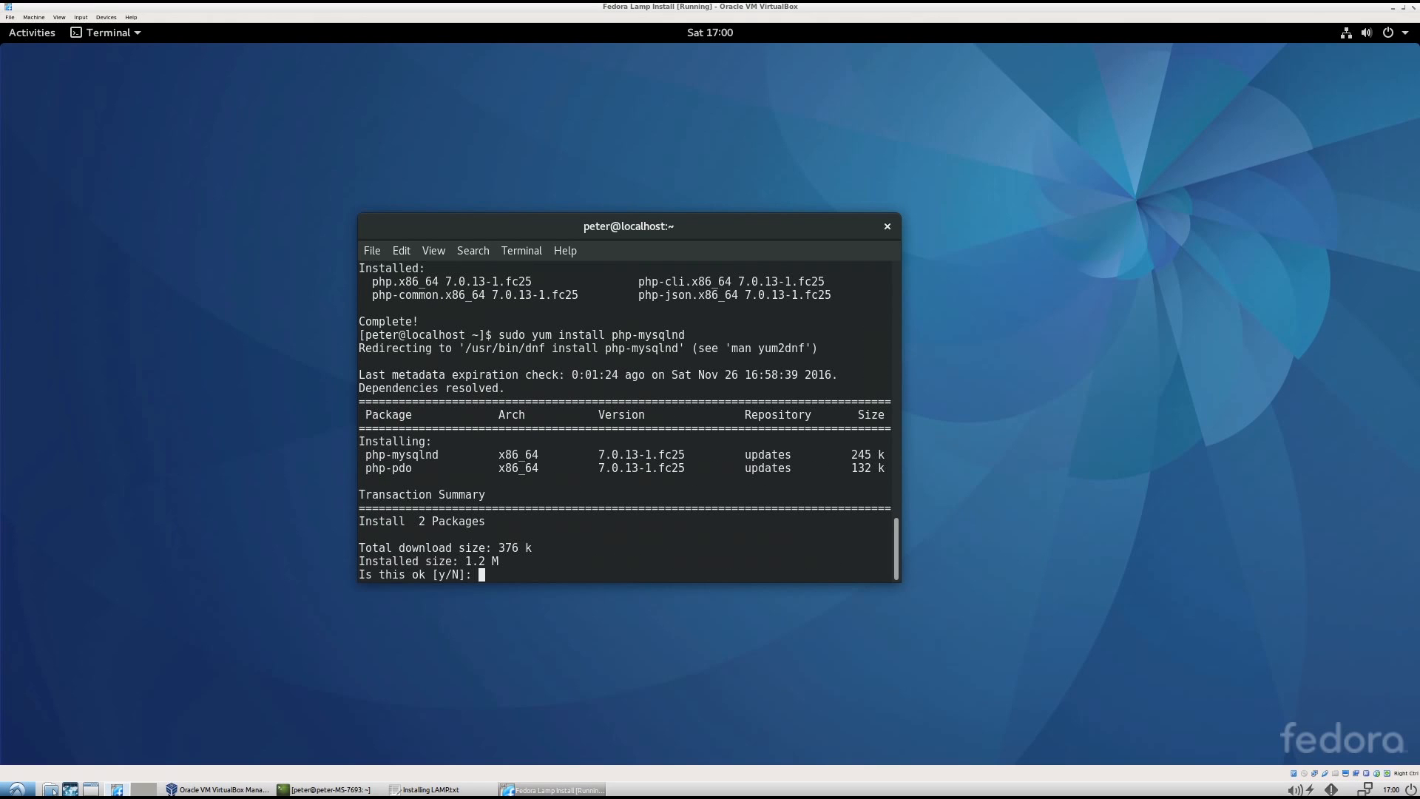
text(y)
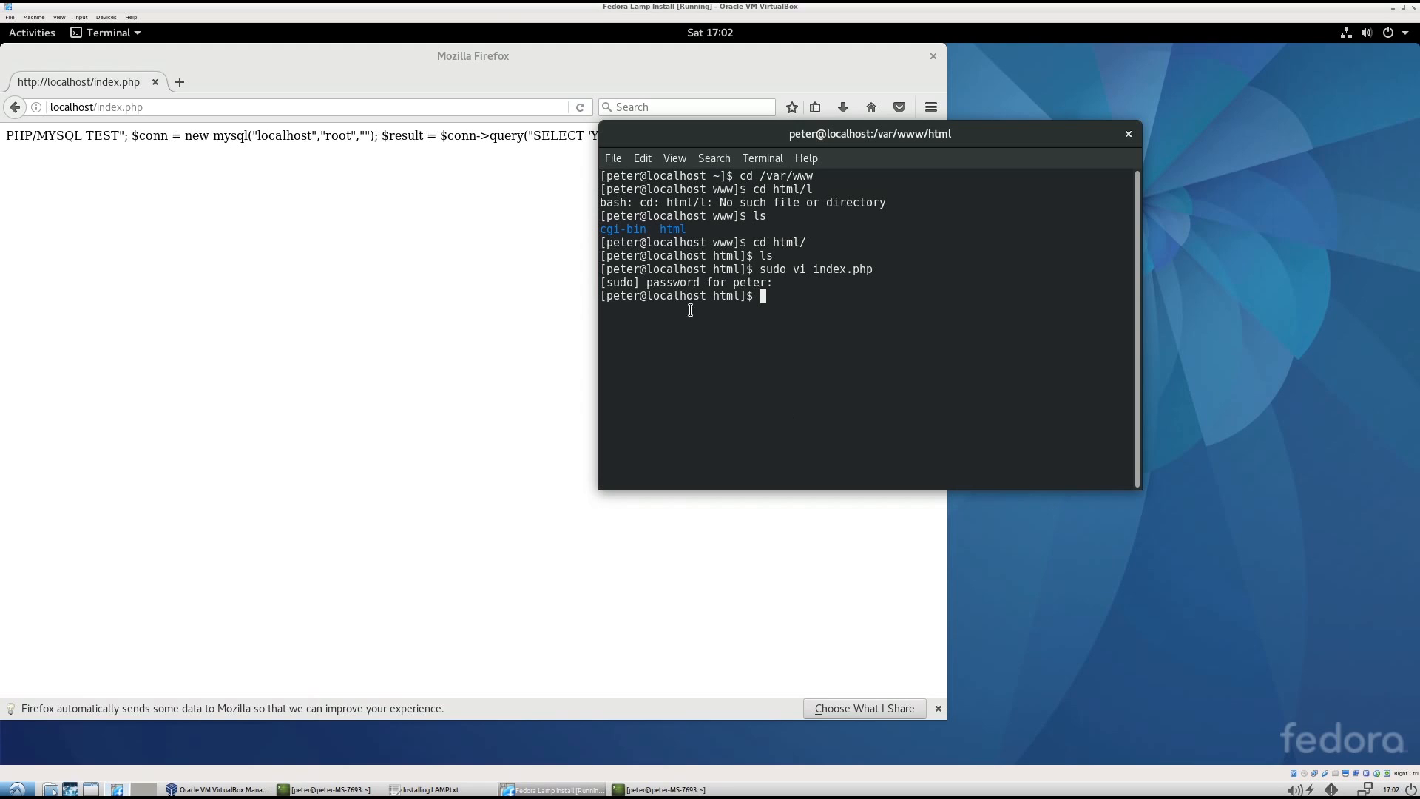
mouse_move(772, 174)
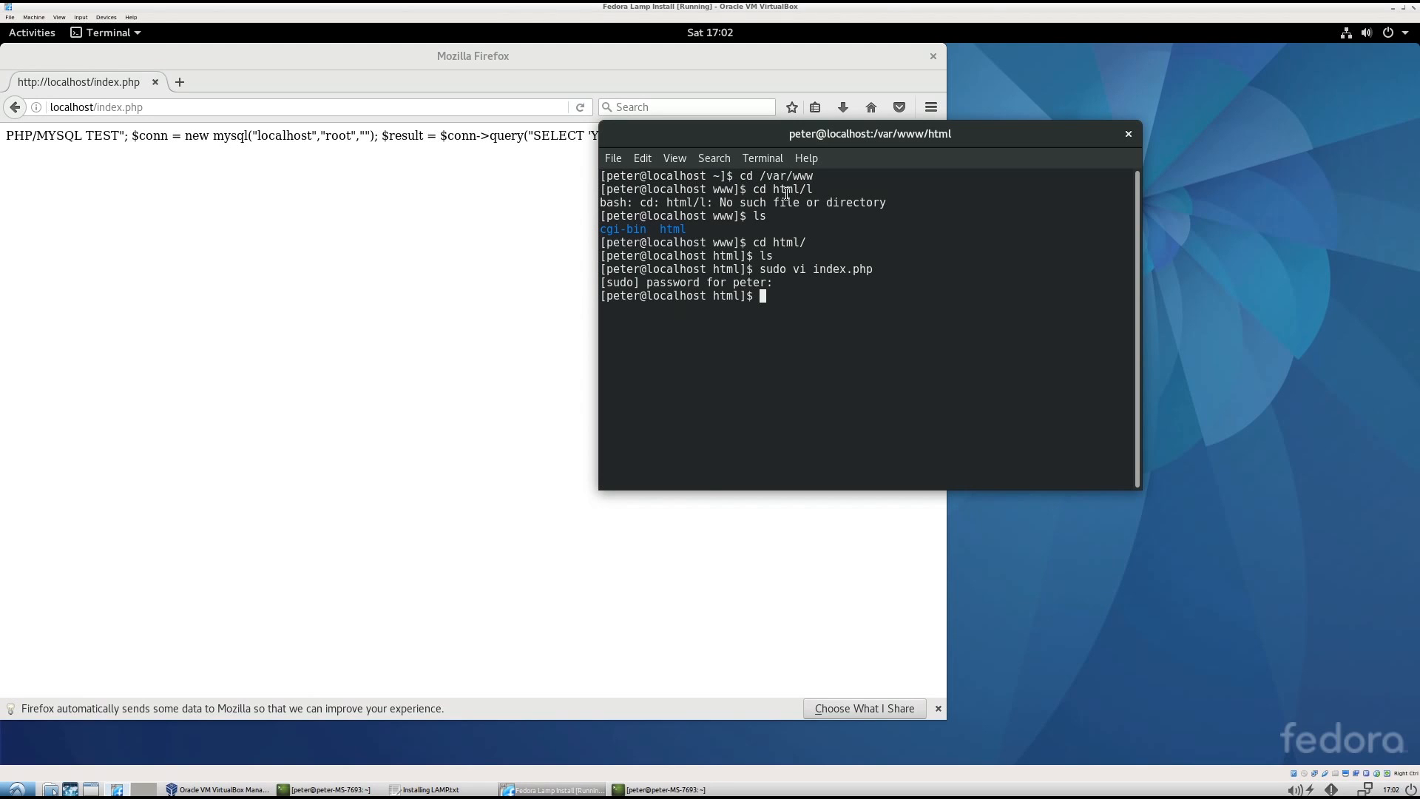
mouse_move(849, 336)
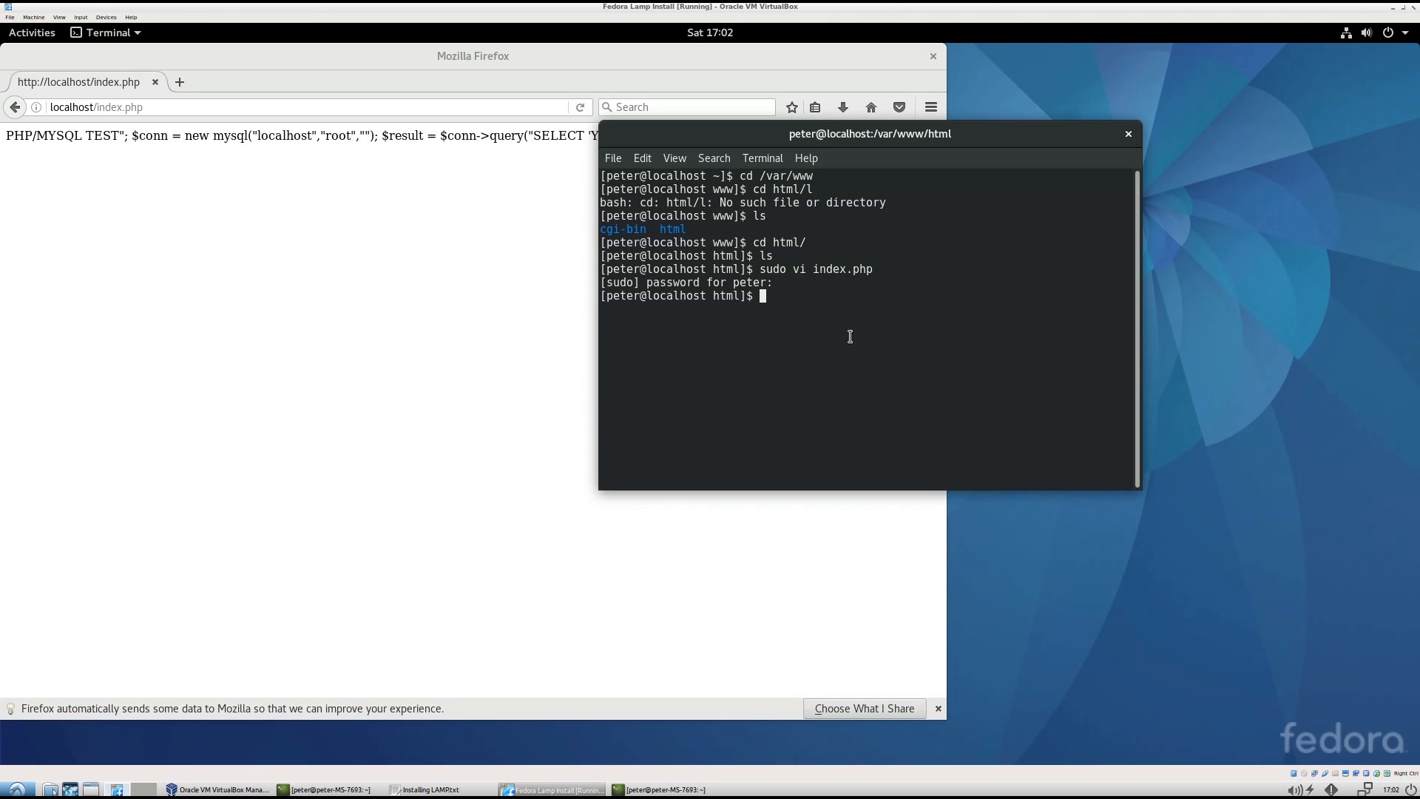
Print index.php with cat to review the PHP/MySQL test code after reloading the page
text(sudo vi index.php)
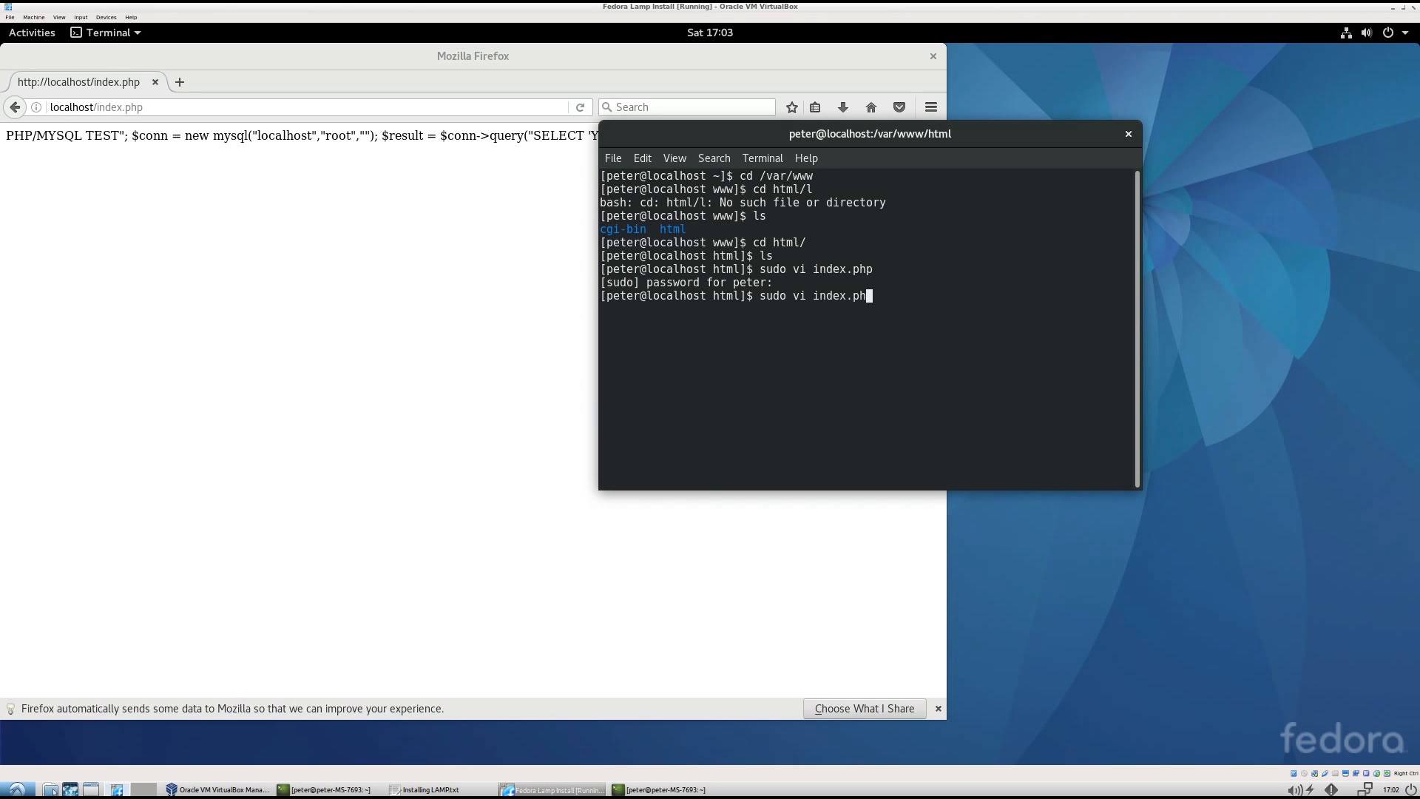
text(cat inde)
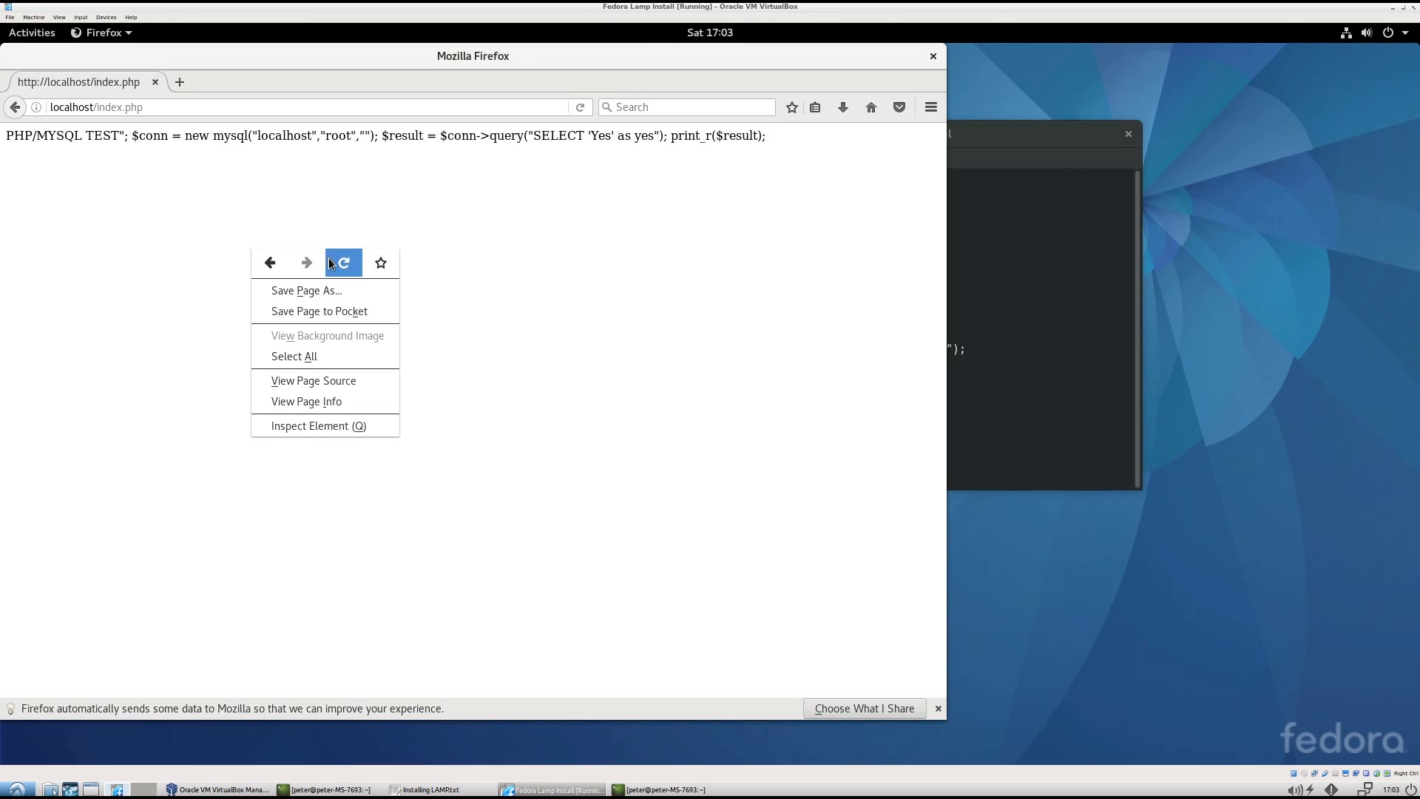
click(789, 263)
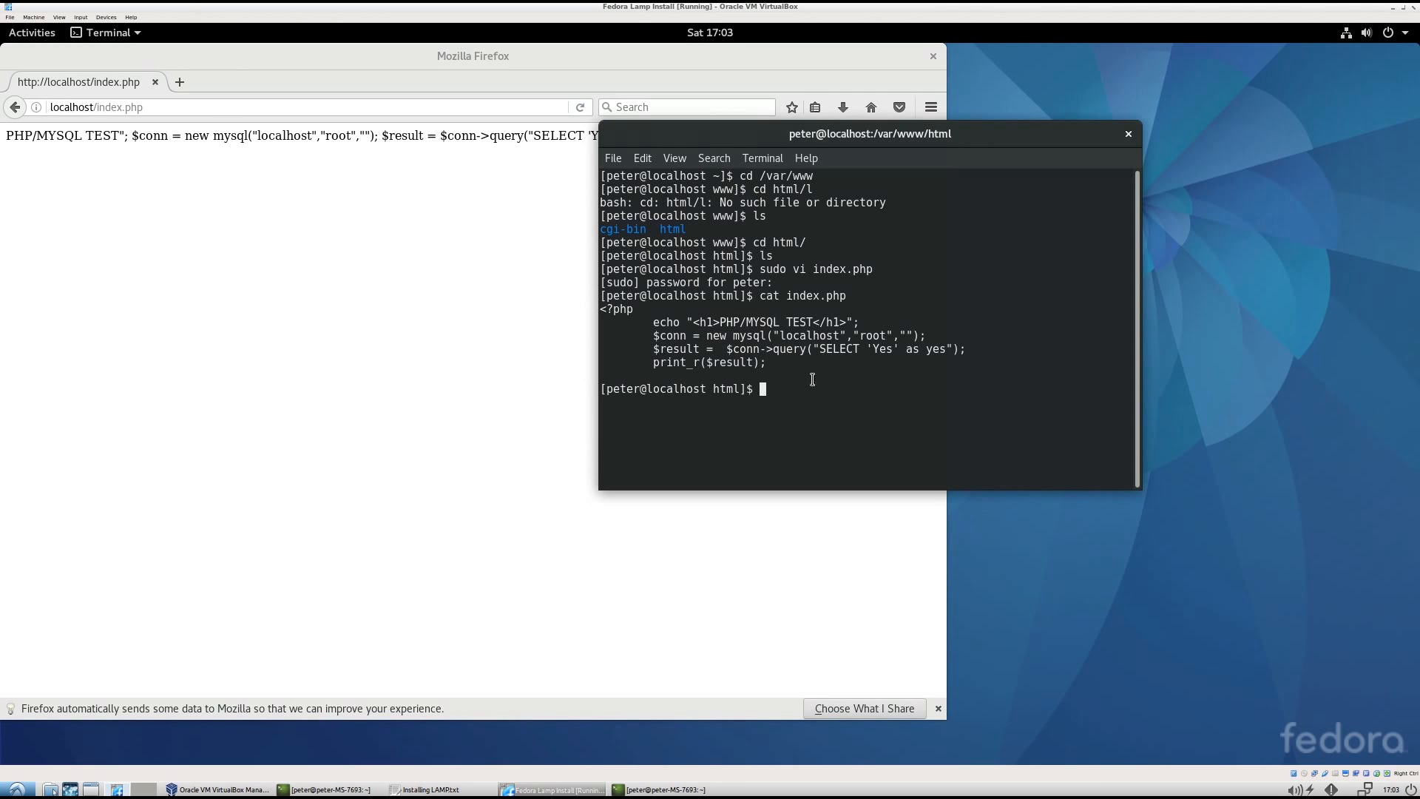
text(sudo service mysqld start)
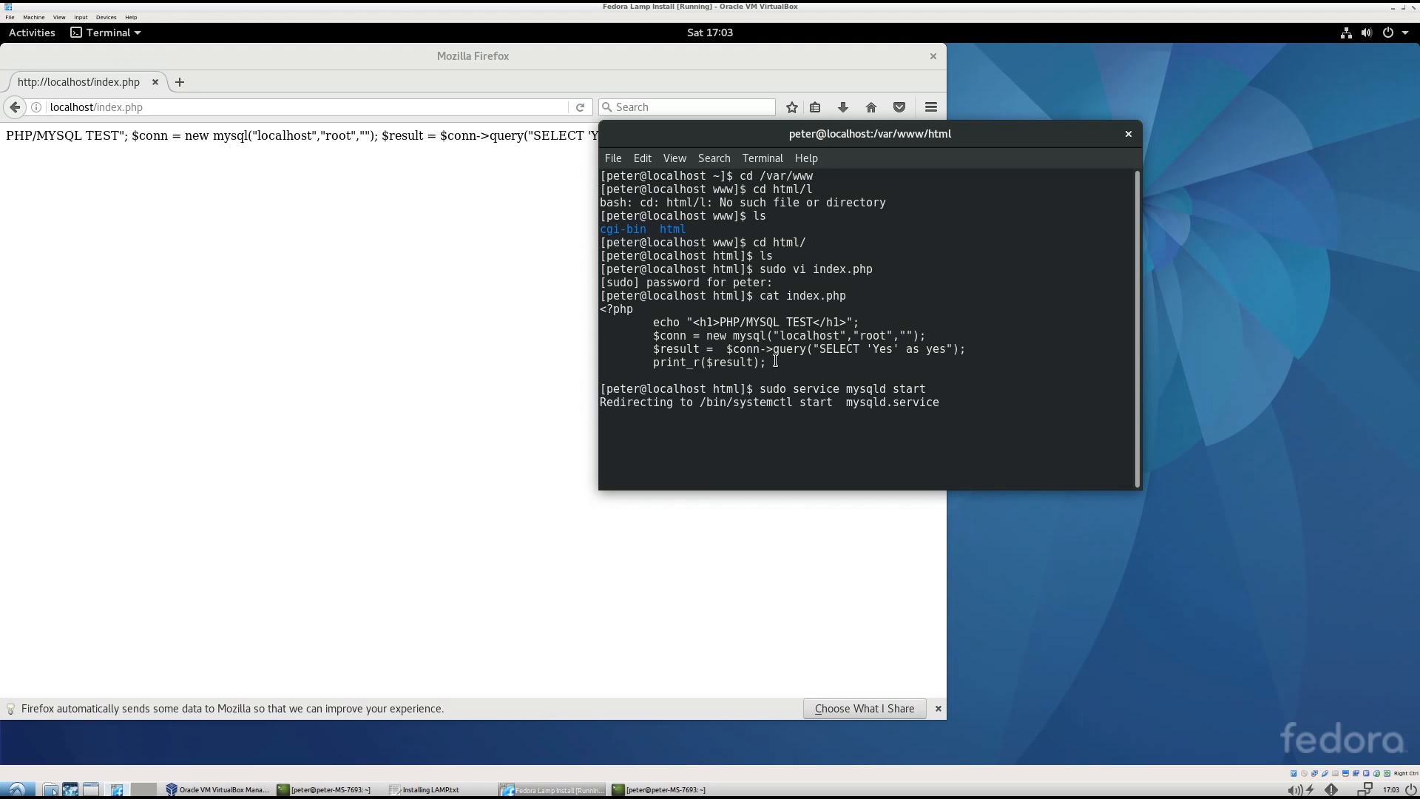
Run sudo service mysqld start to bring up the MySQL service
key(Return)
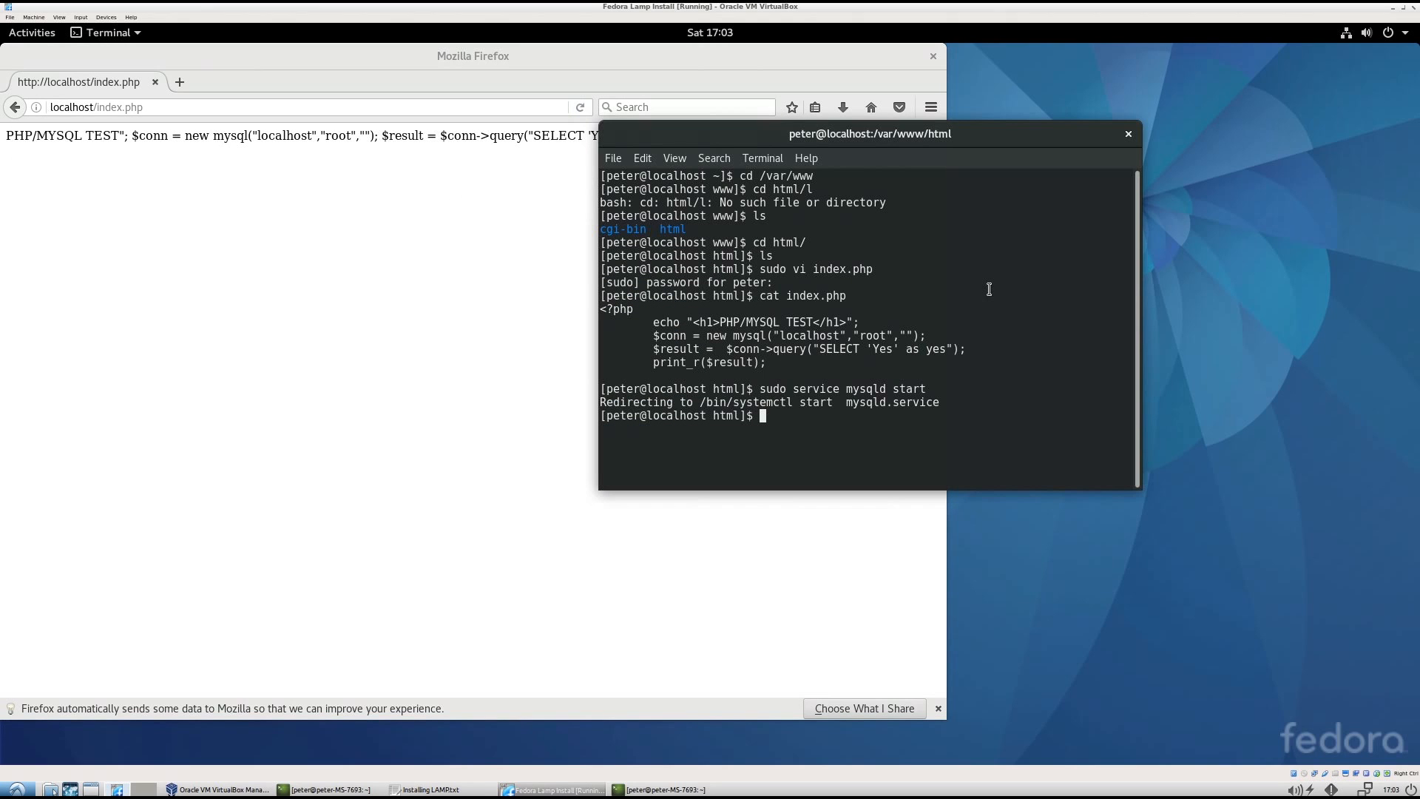
text(sudo se)
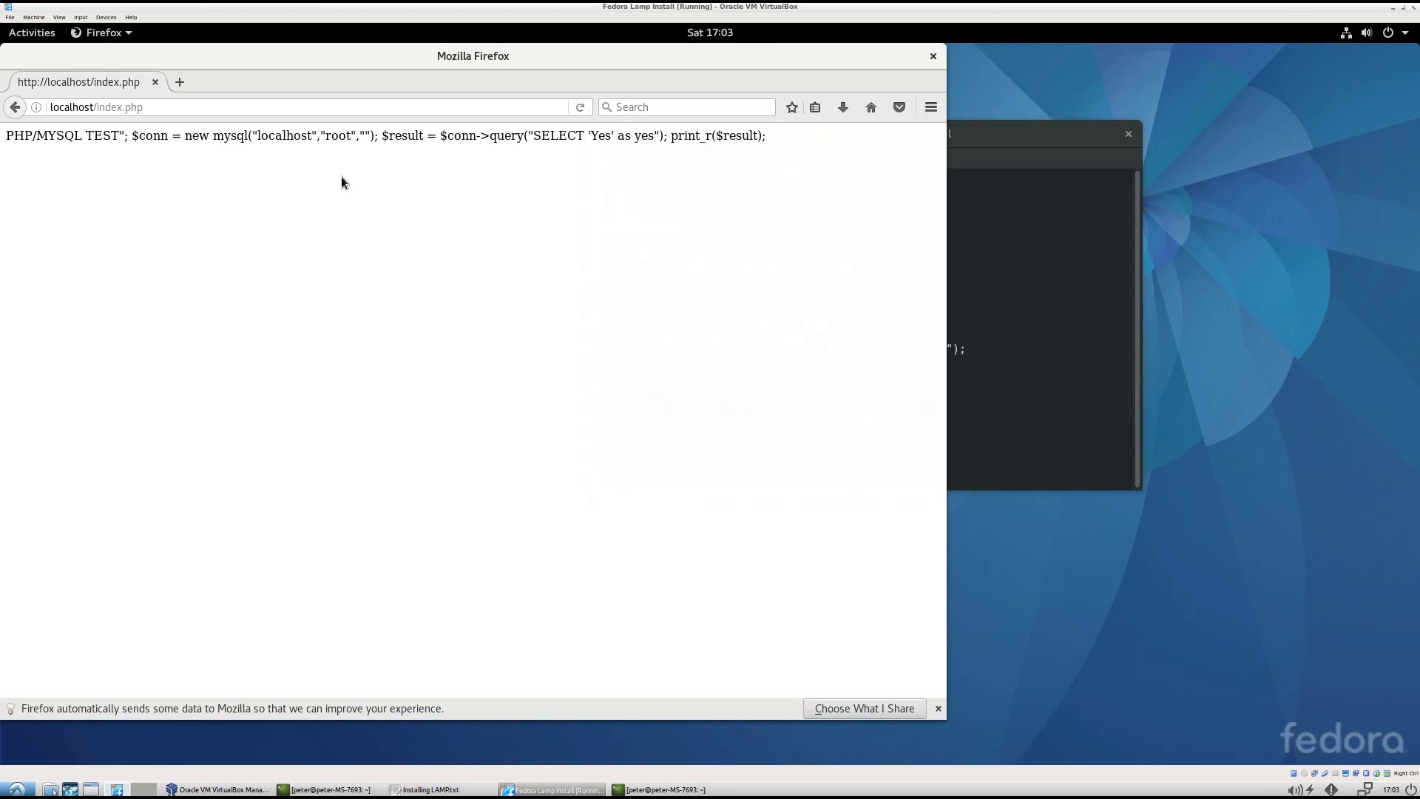
Reload index.php to render the PHP/MYSQL TEST heading, then view its page source
right_click(342, 184)
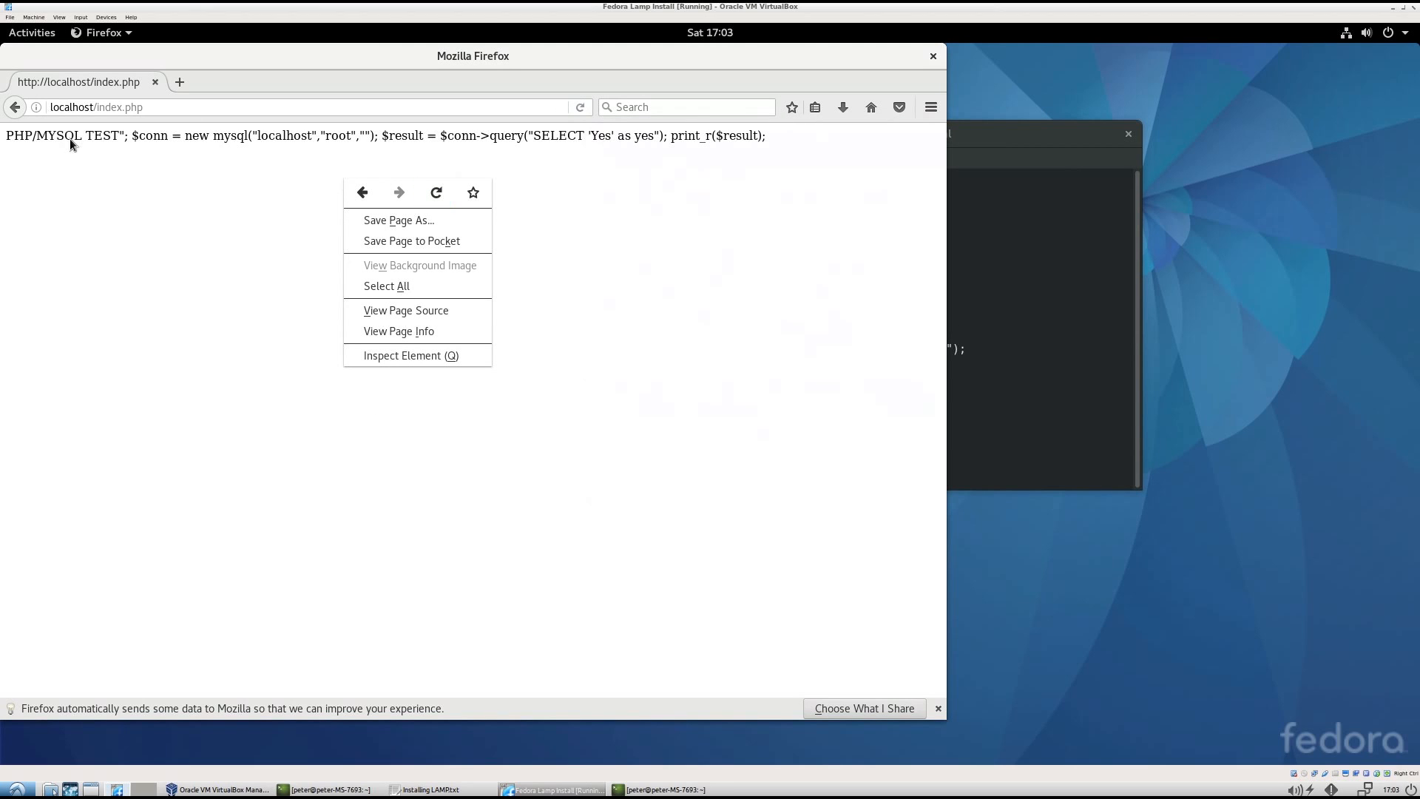
mouse_move(684, 145)
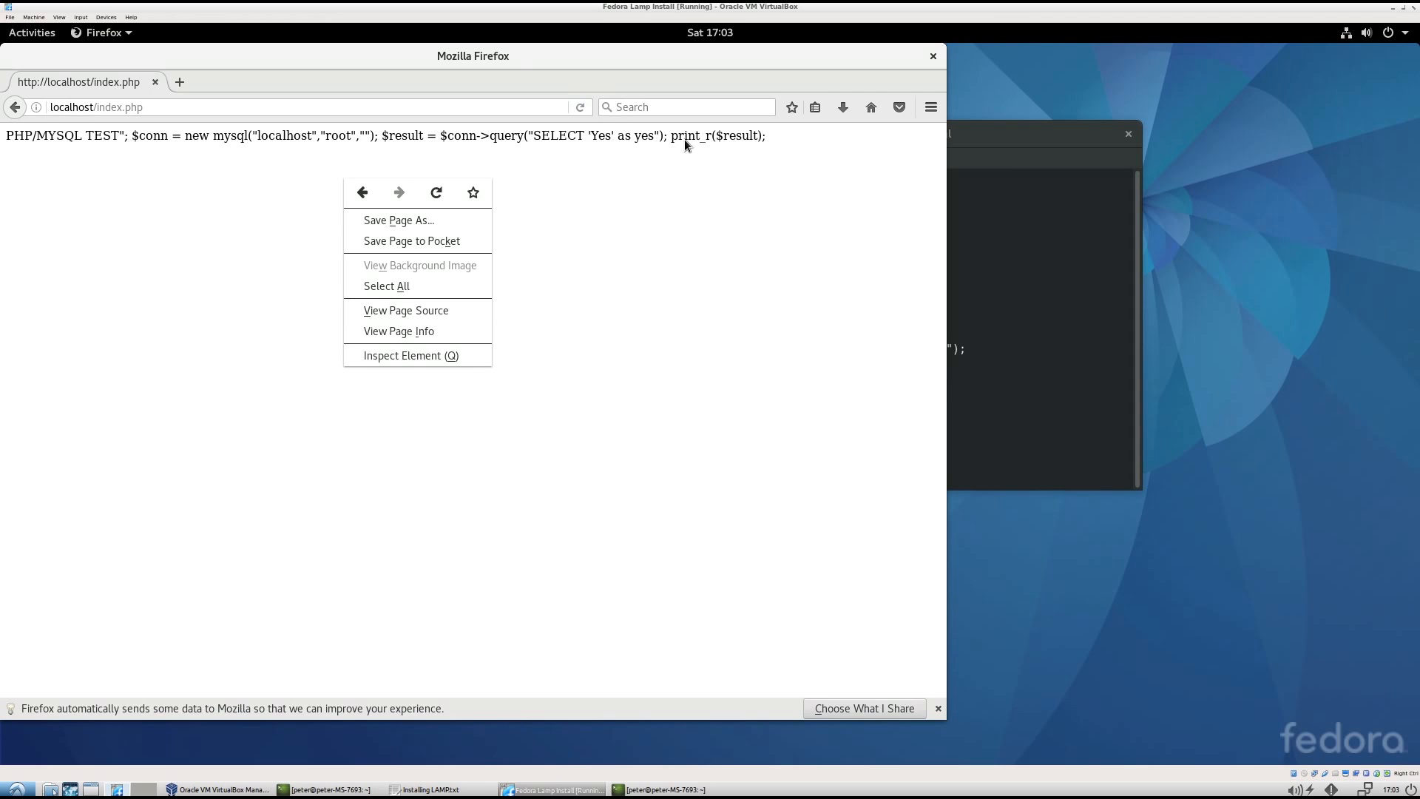
mouse_move(622, 142)
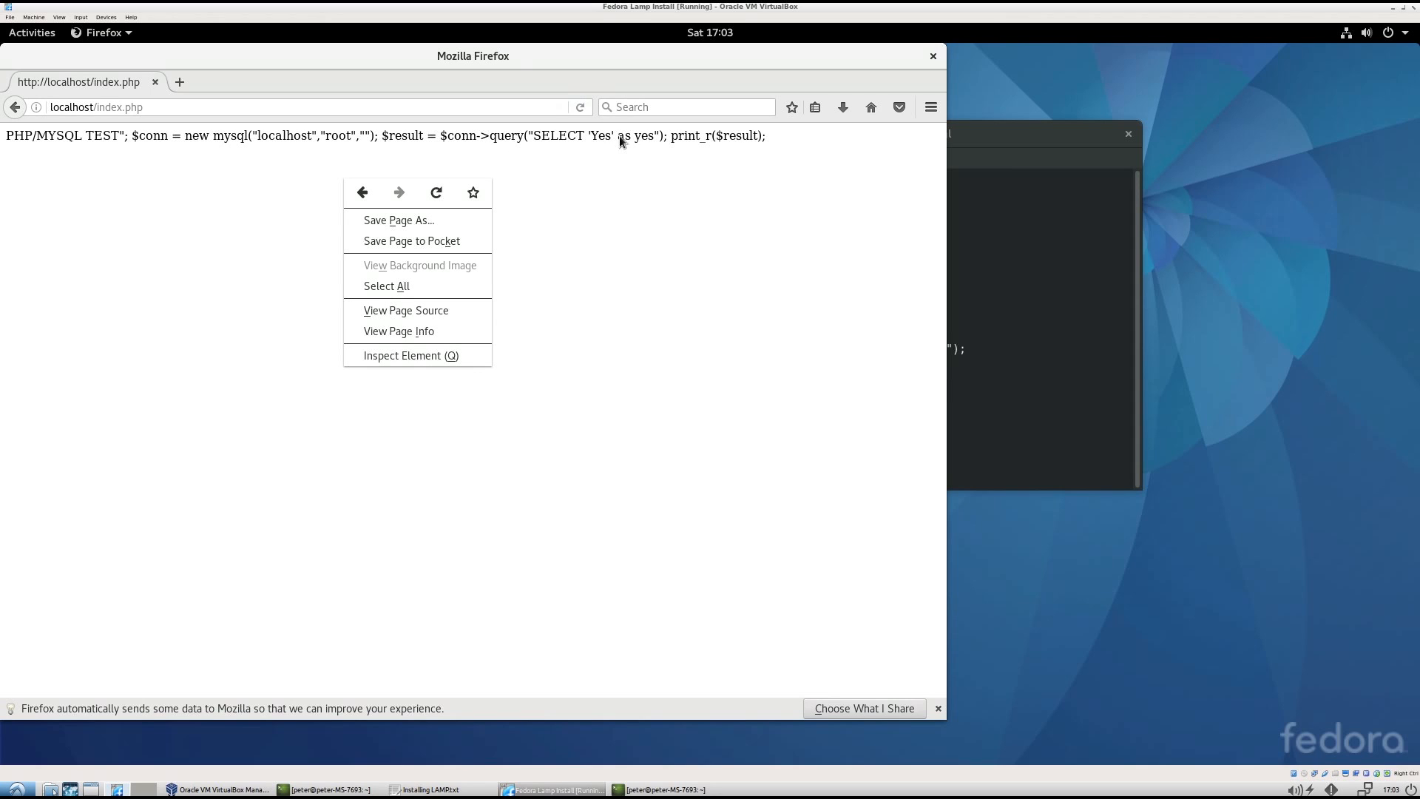
mouse_move(439, 190)
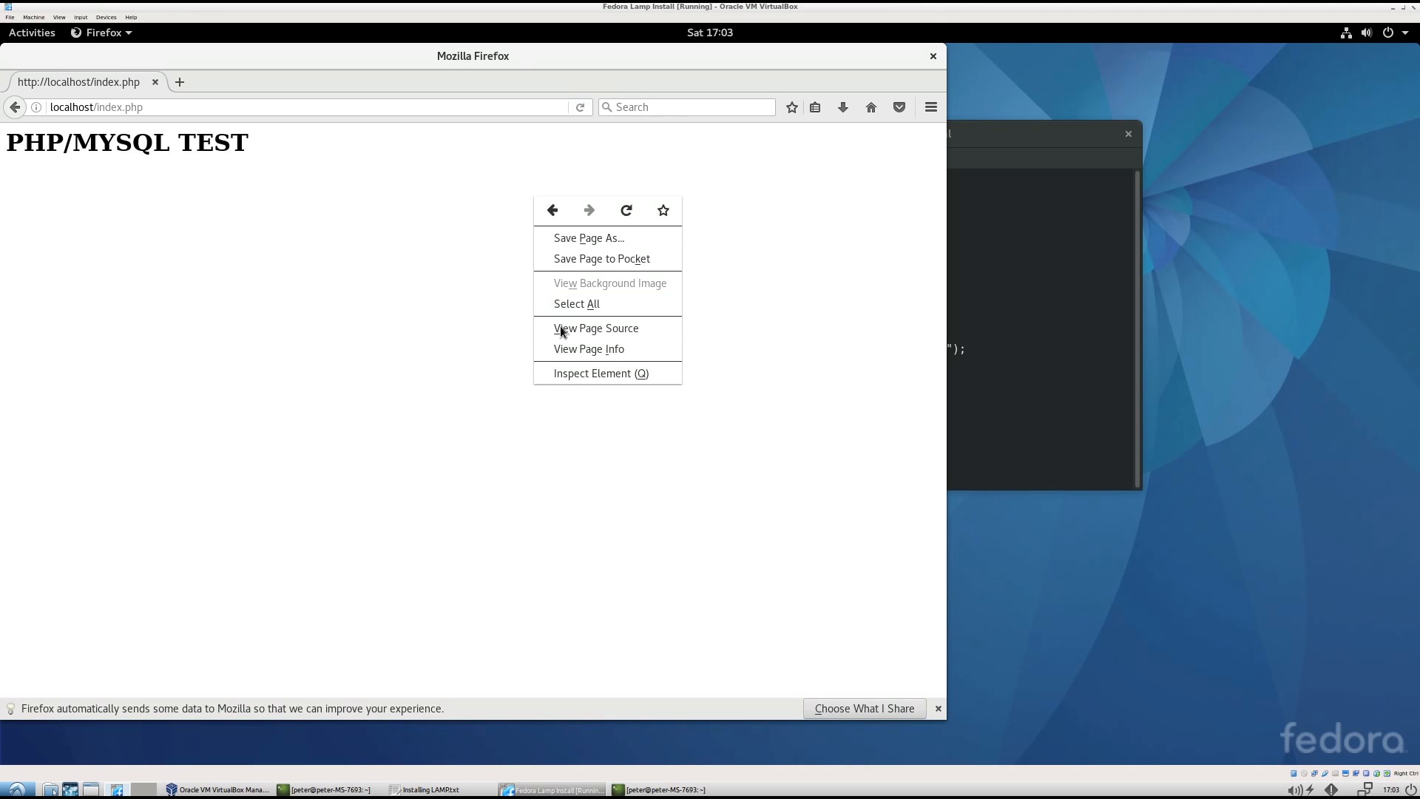
click(596, 328)
text(:wq)
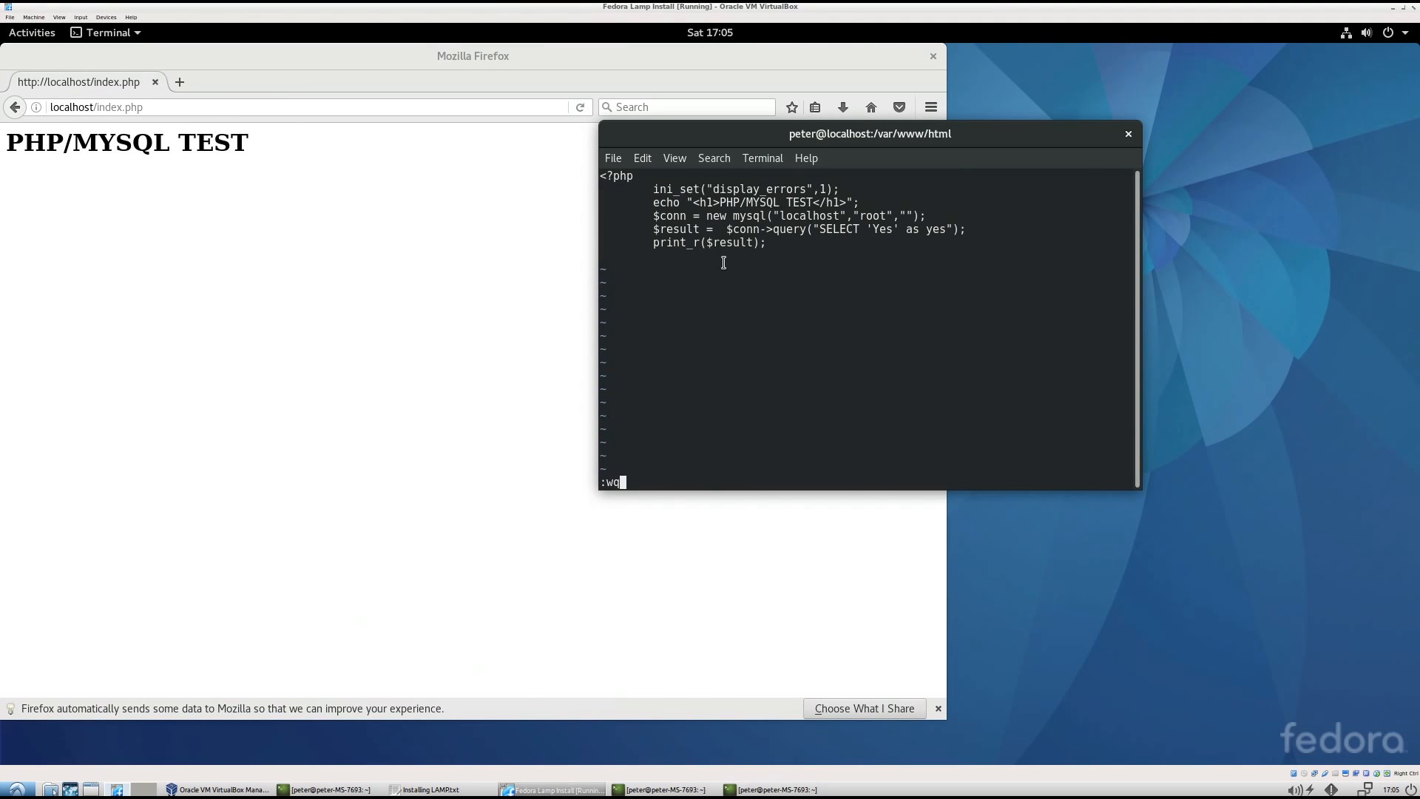
mouse_move(664, 179)
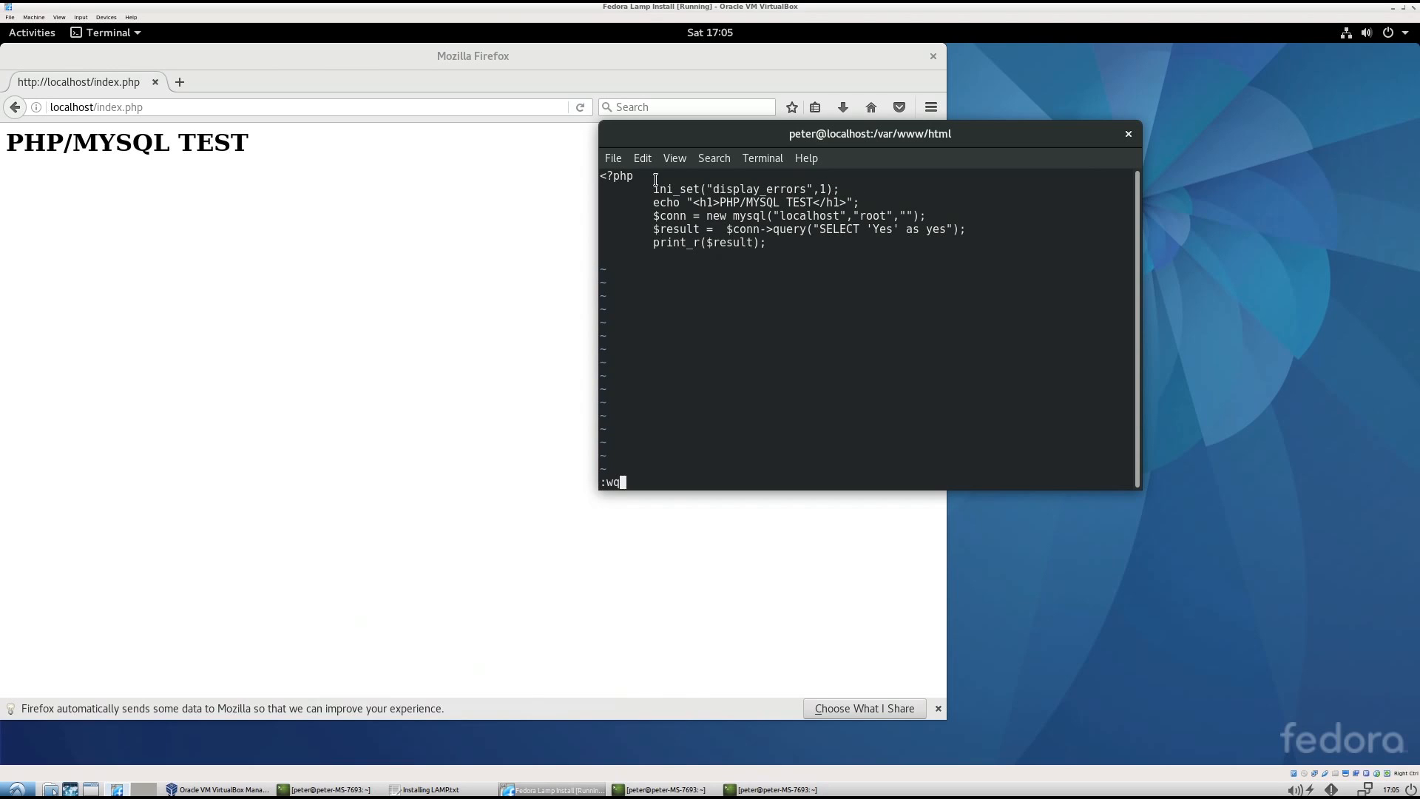
mouse_move(785, 297)
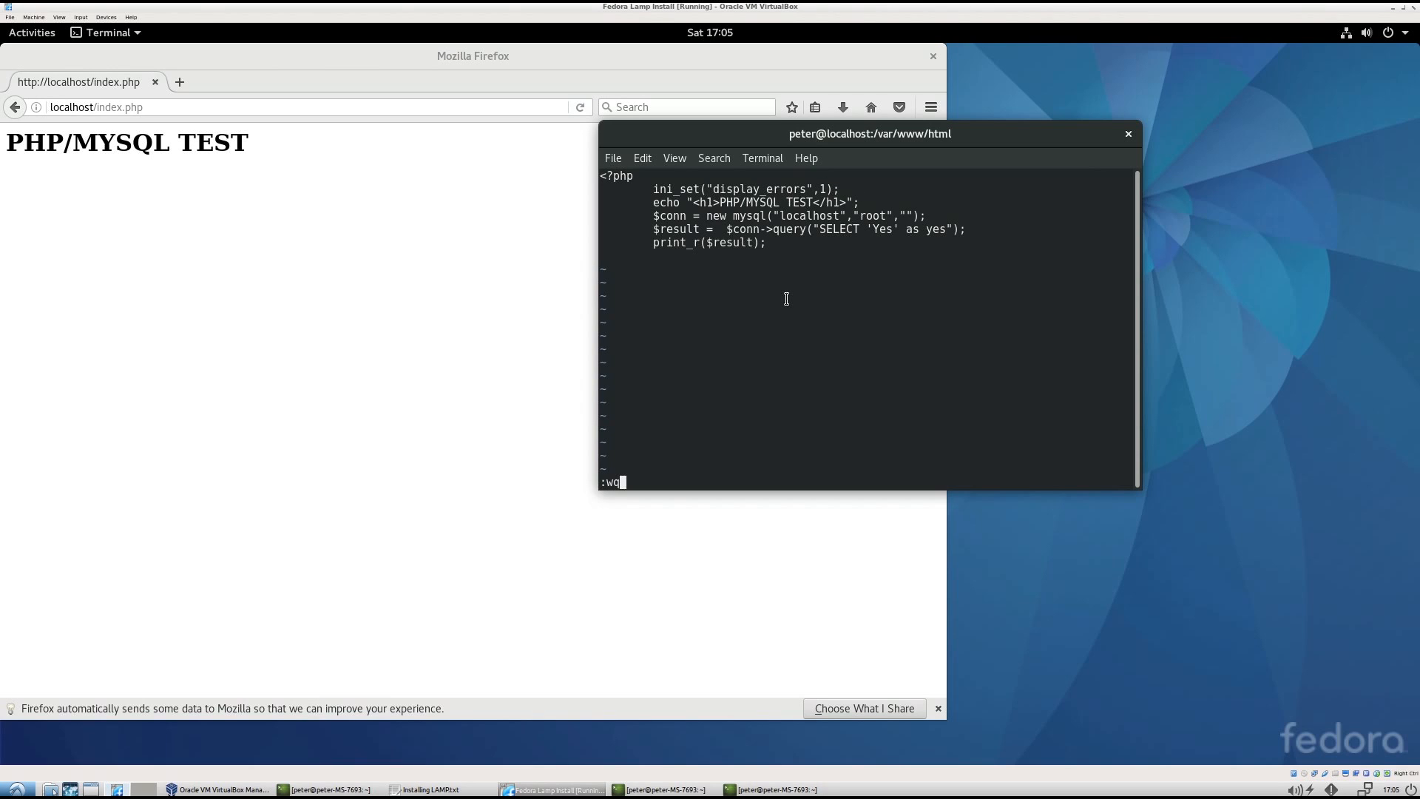
mouse_move(744, 389)
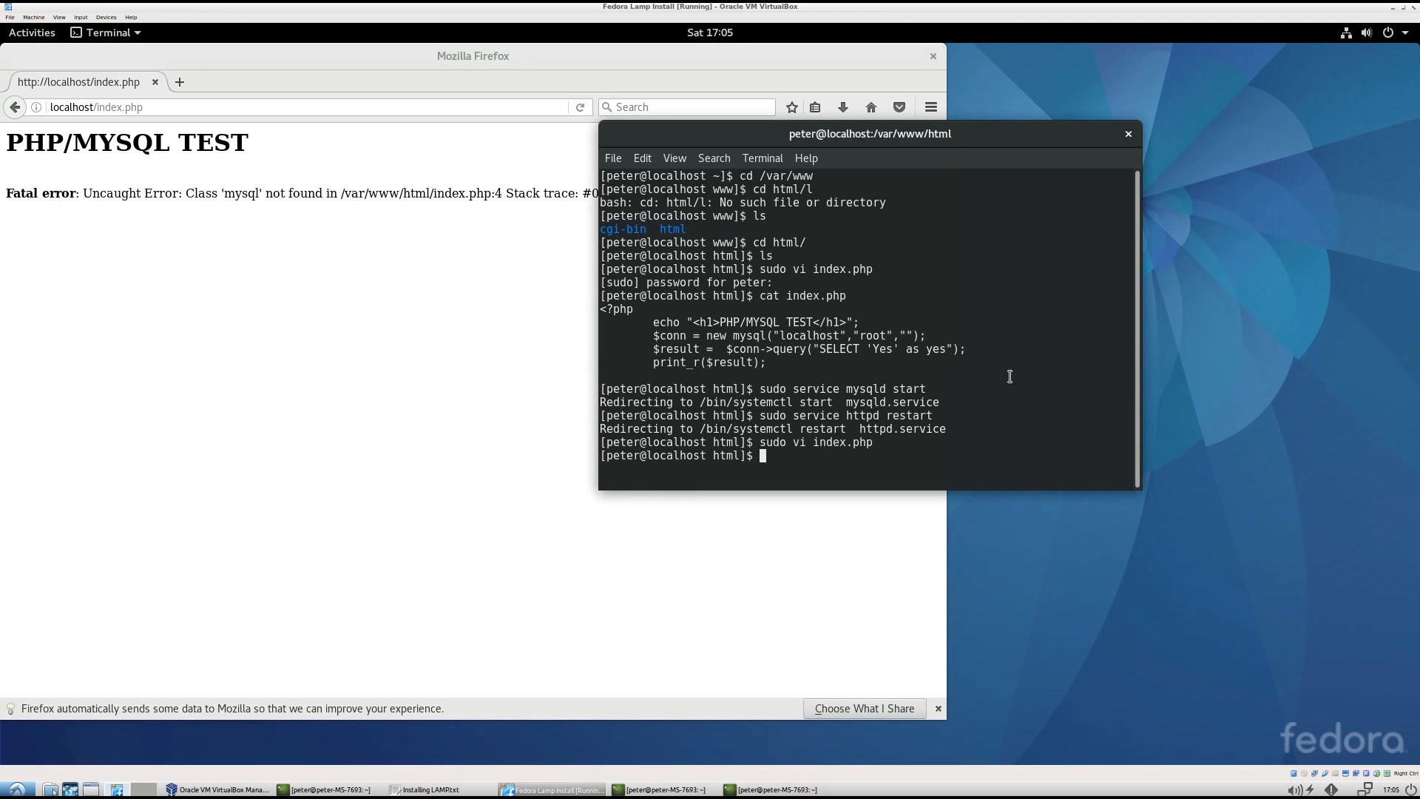
Reopen index.php in vi at the mysql(...) connection line and reload the page
text(sudo vi index.php)
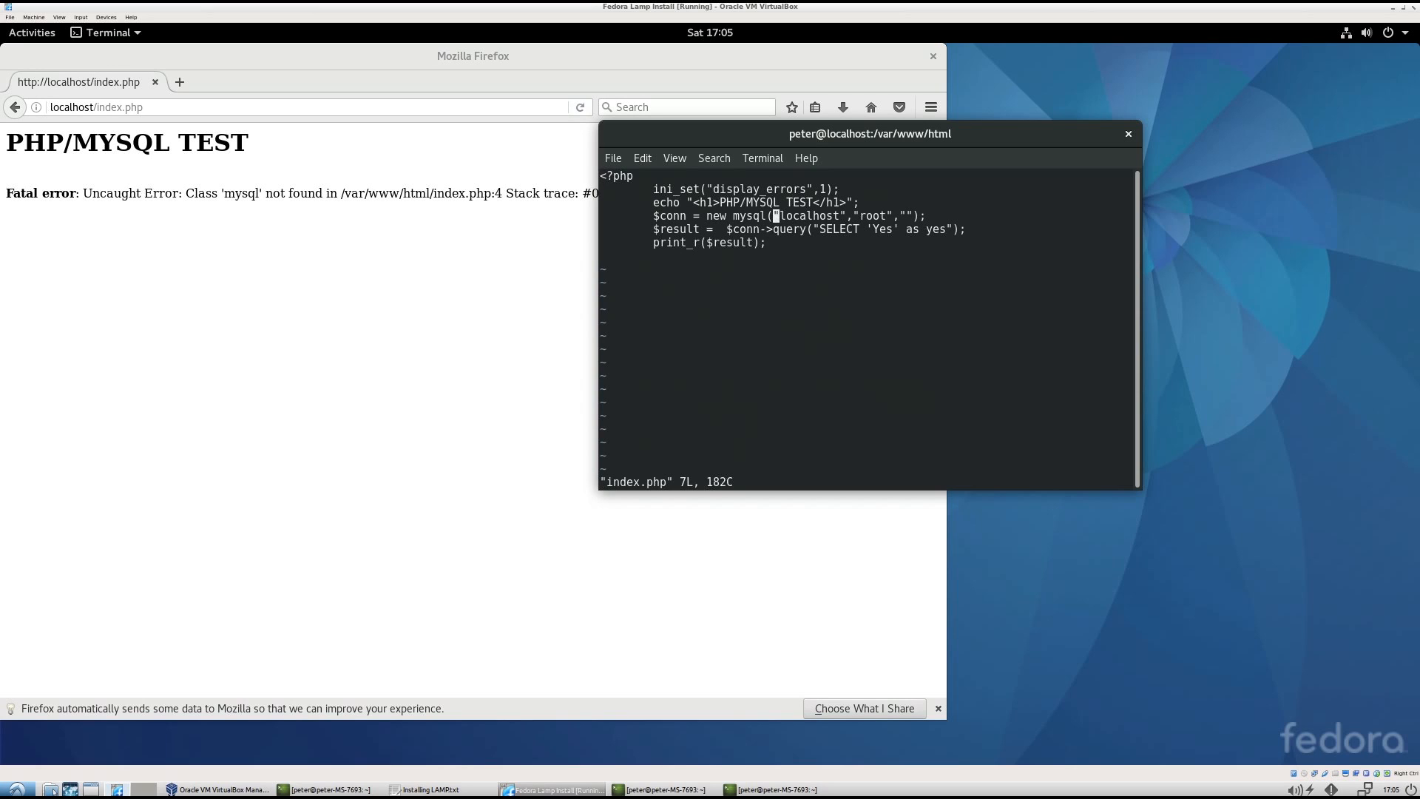
key(i)
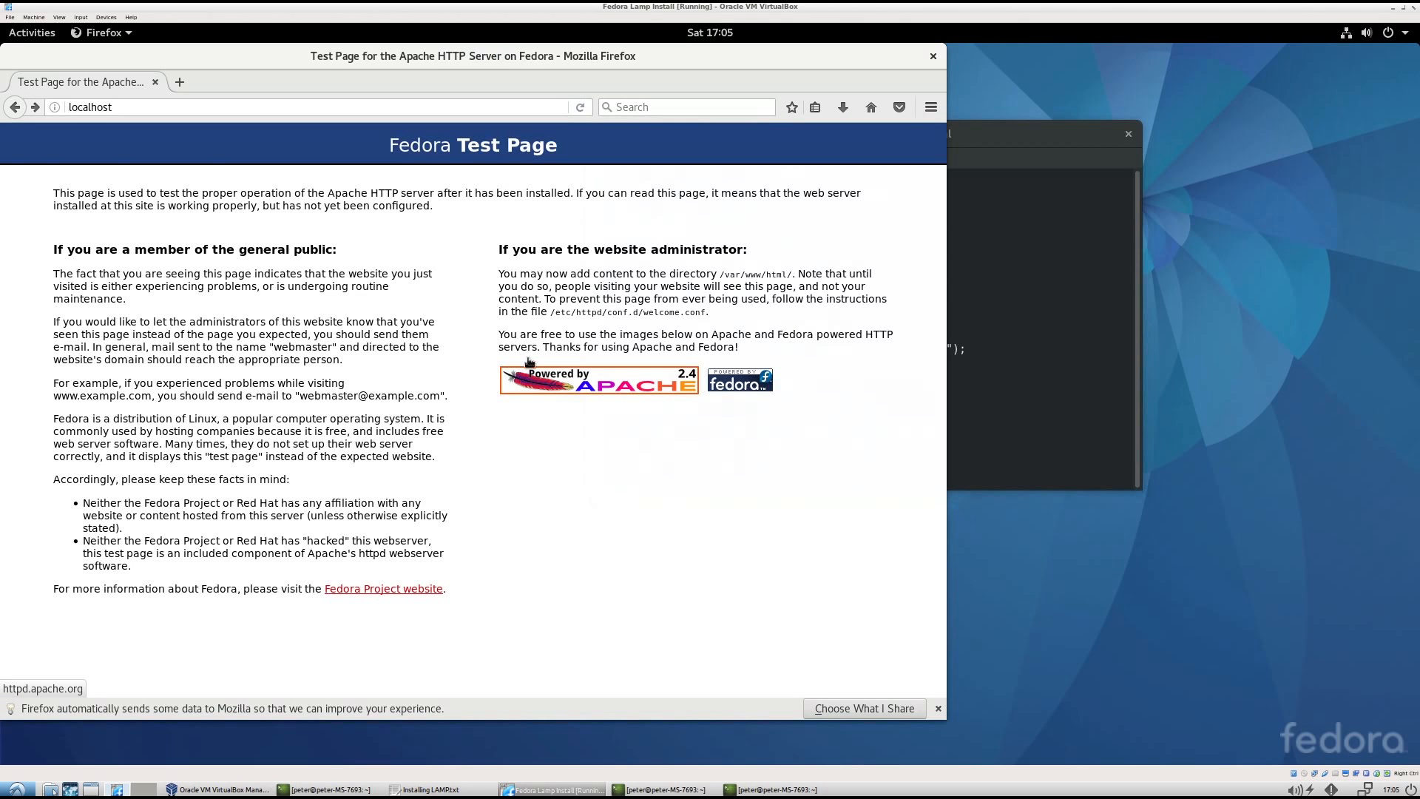
right_click(417, 276)
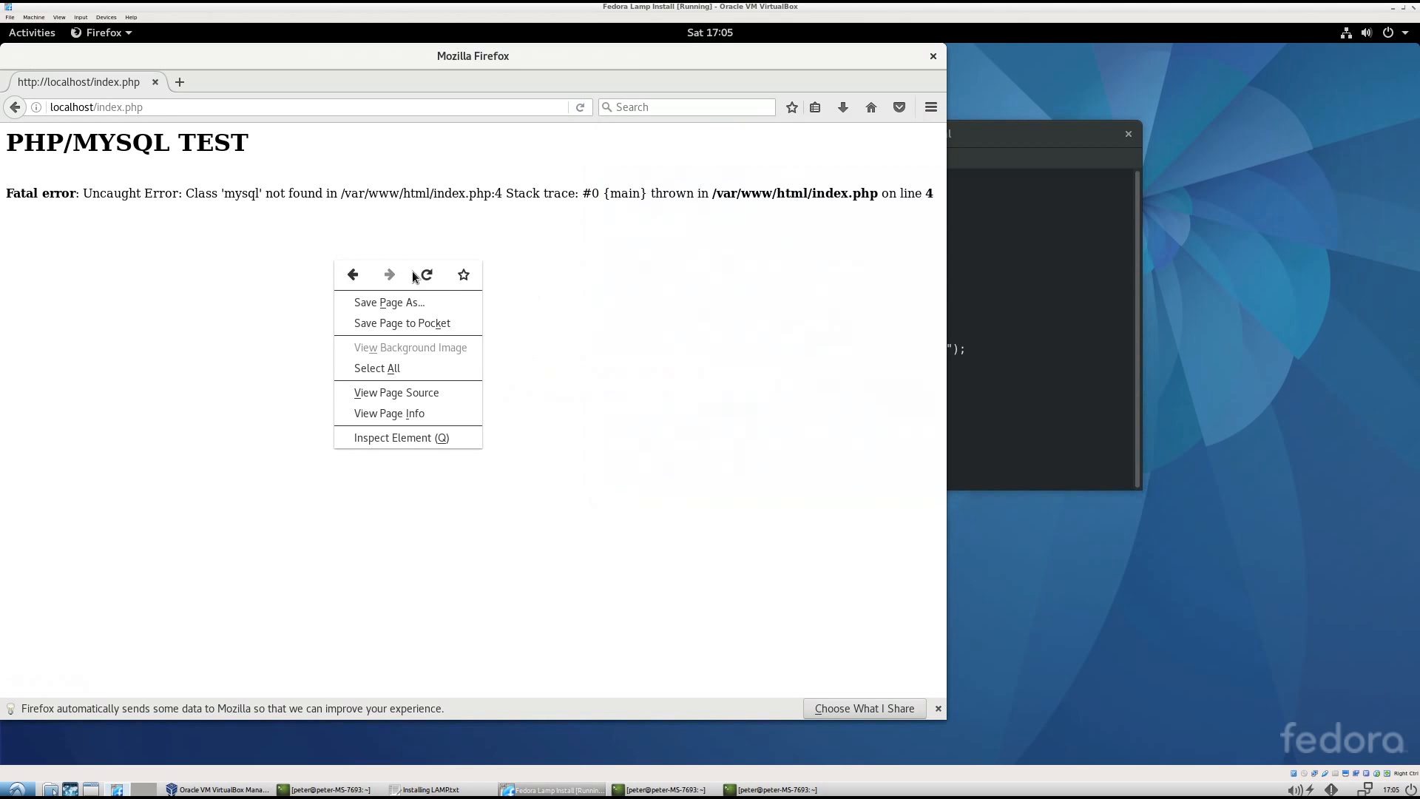